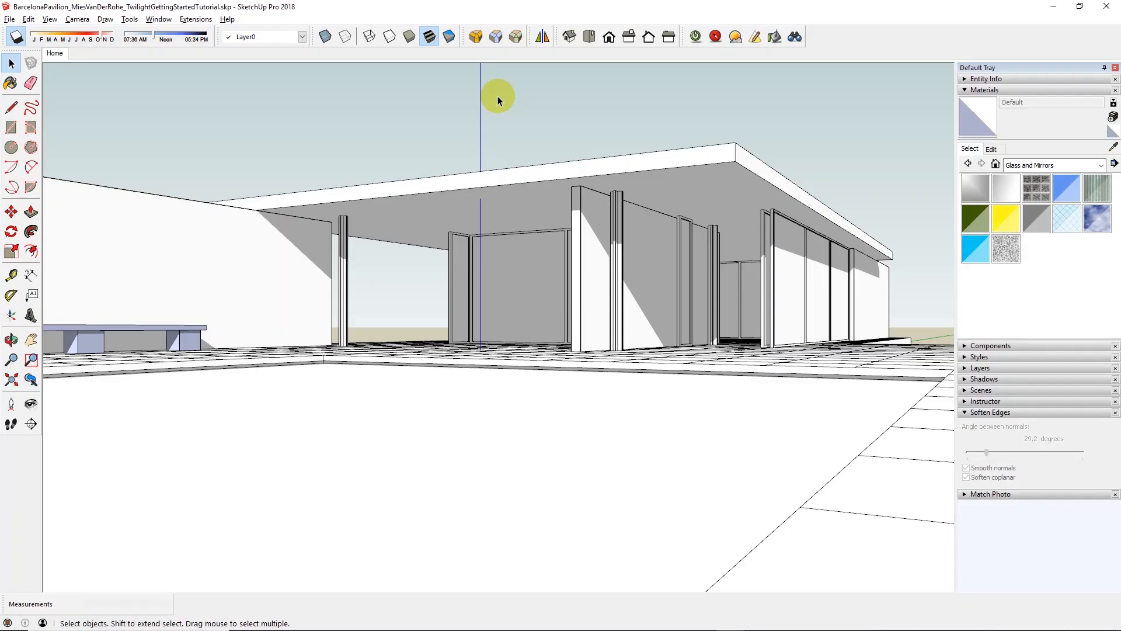
mouse_move(160, 19)
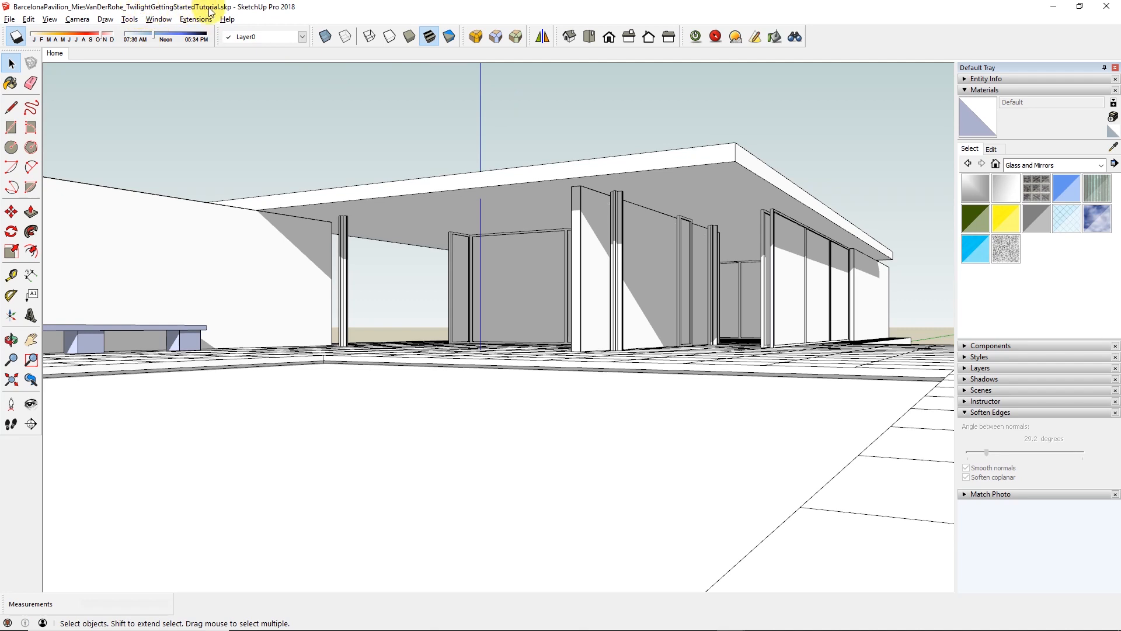
mouse_move(785, 378)
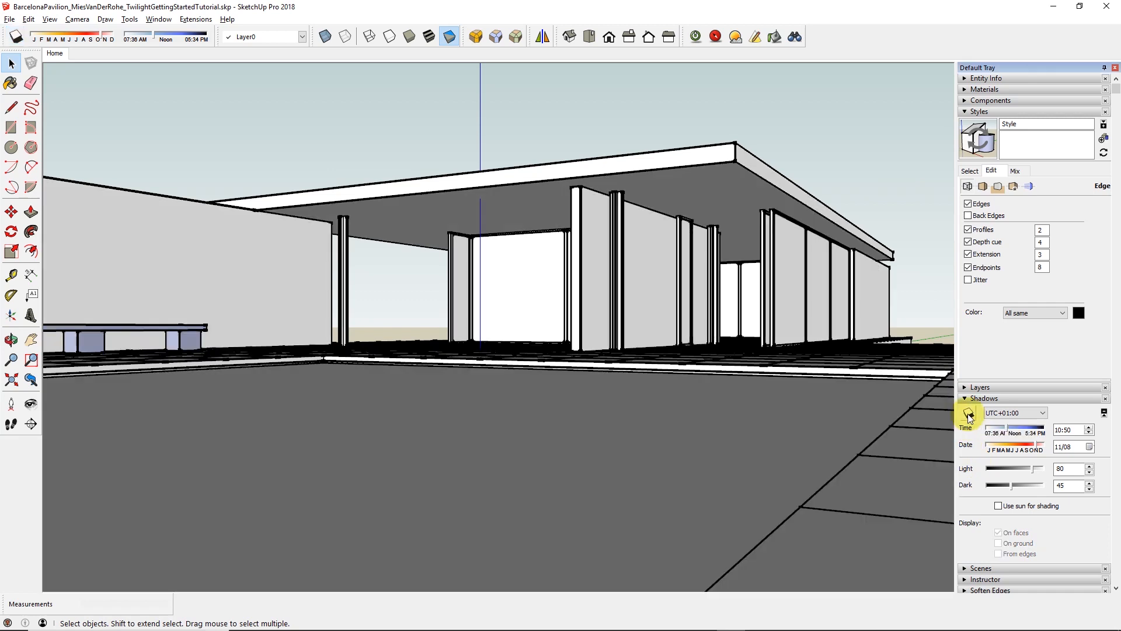
Uncheck Profiles, Depth cue, Extension and Endpoints in the Edge style, then collapse Styles and Shadows
left_click(967, 267)
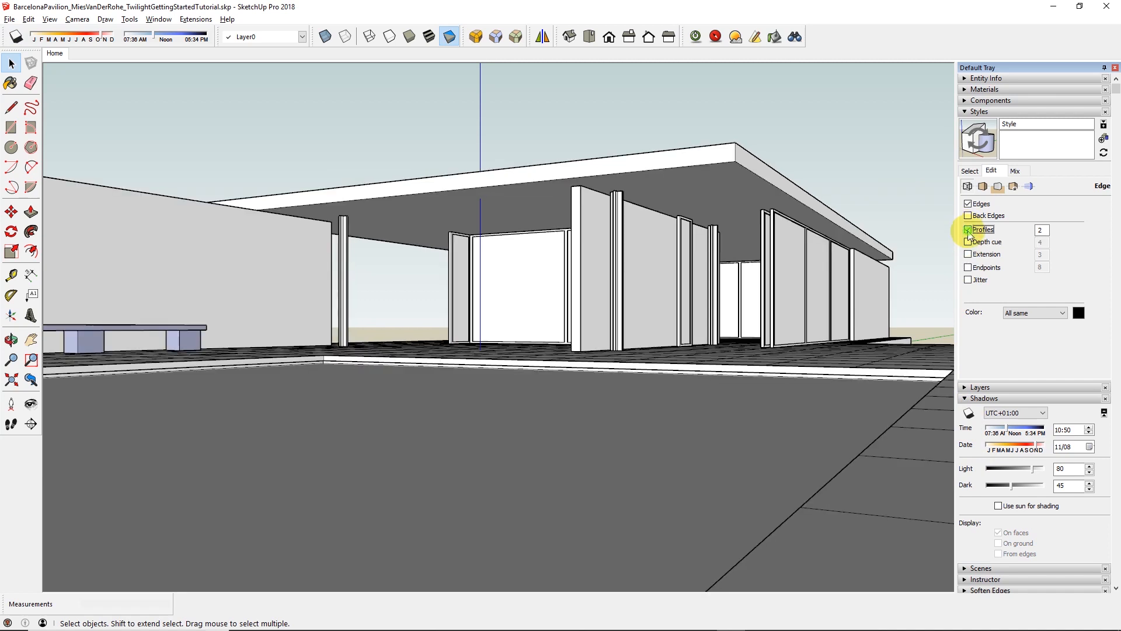
left_click(967, 228)
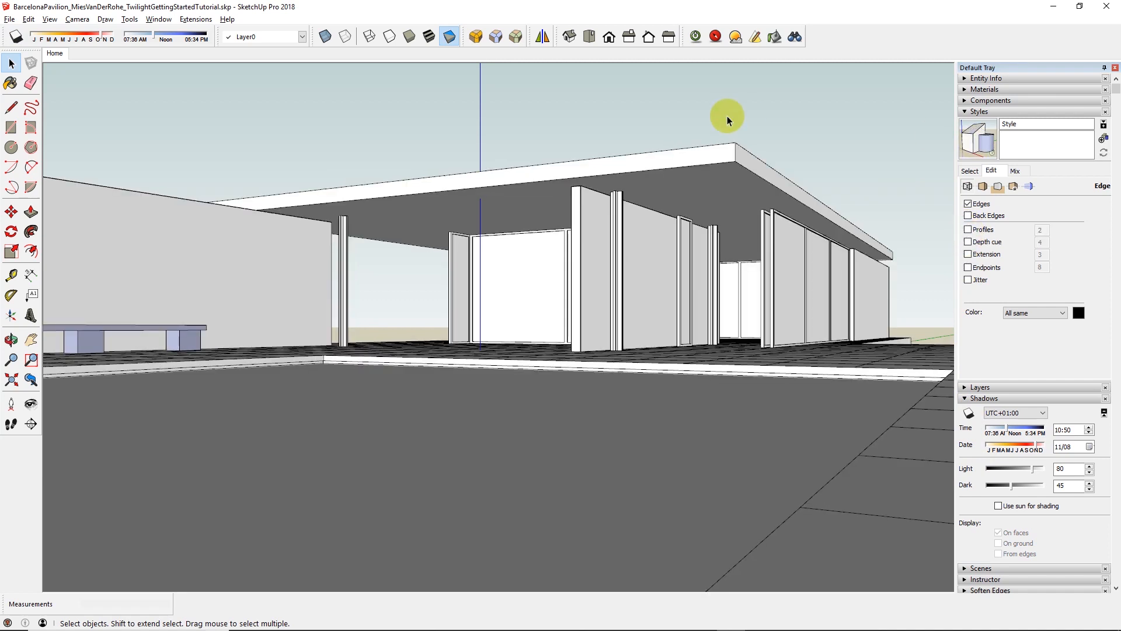
left_click(976, 112)
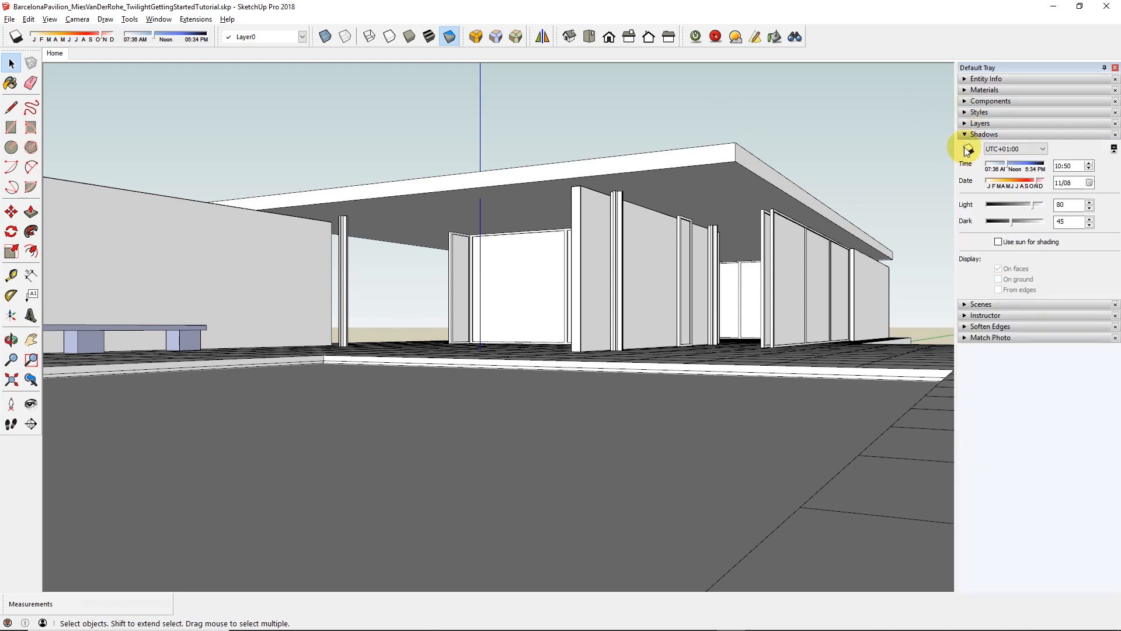
left_click(983, 134)
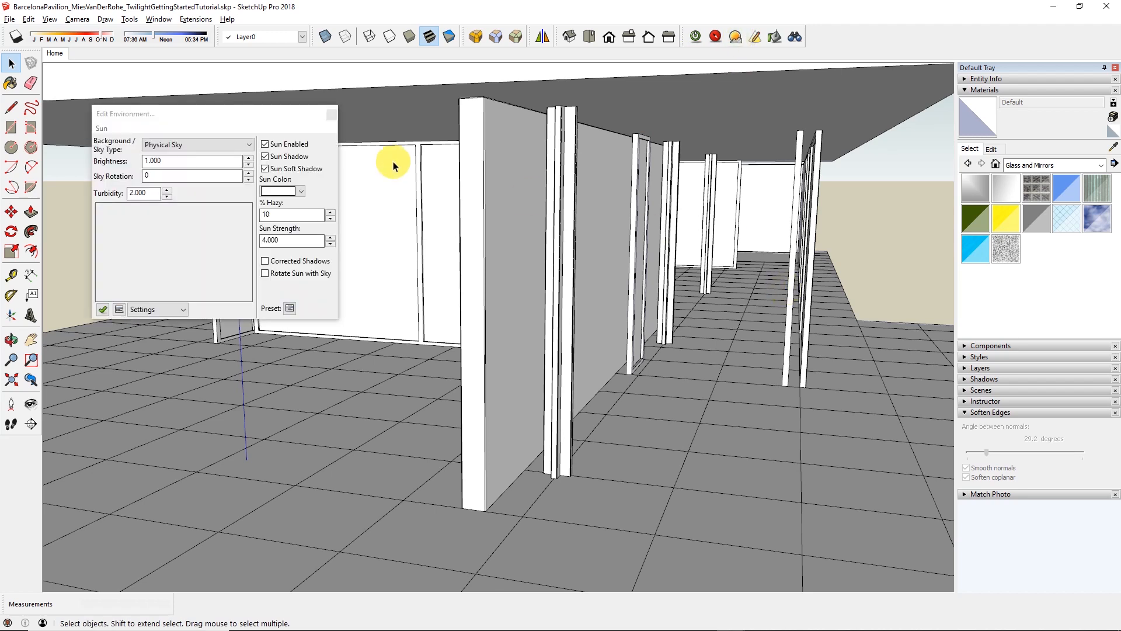
left_click(264, 143)
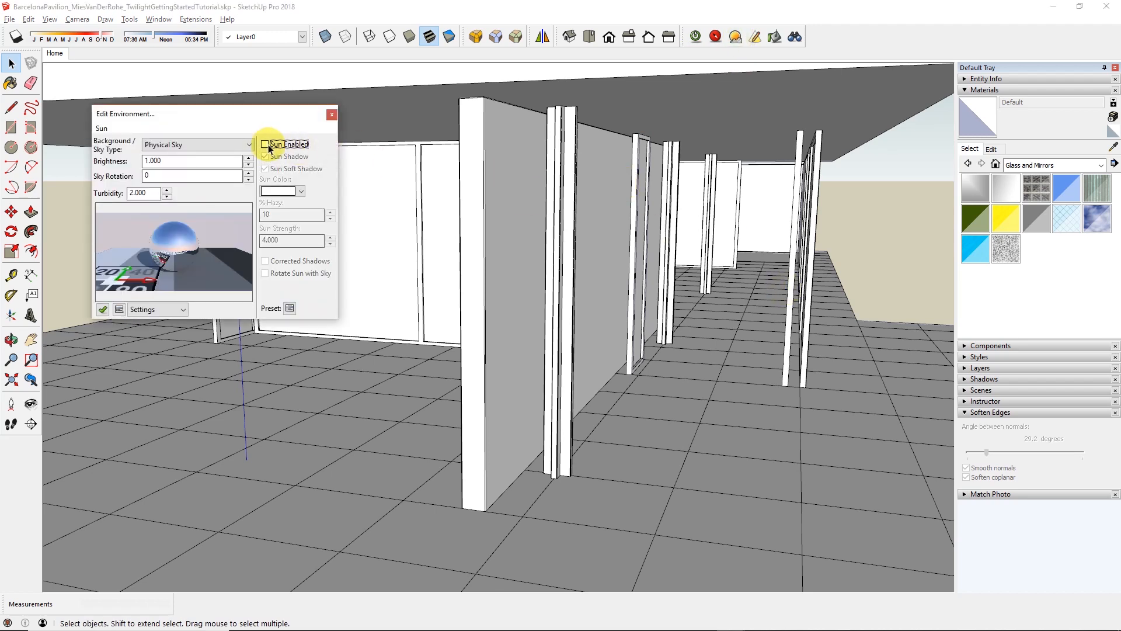
left_click(264, 145)
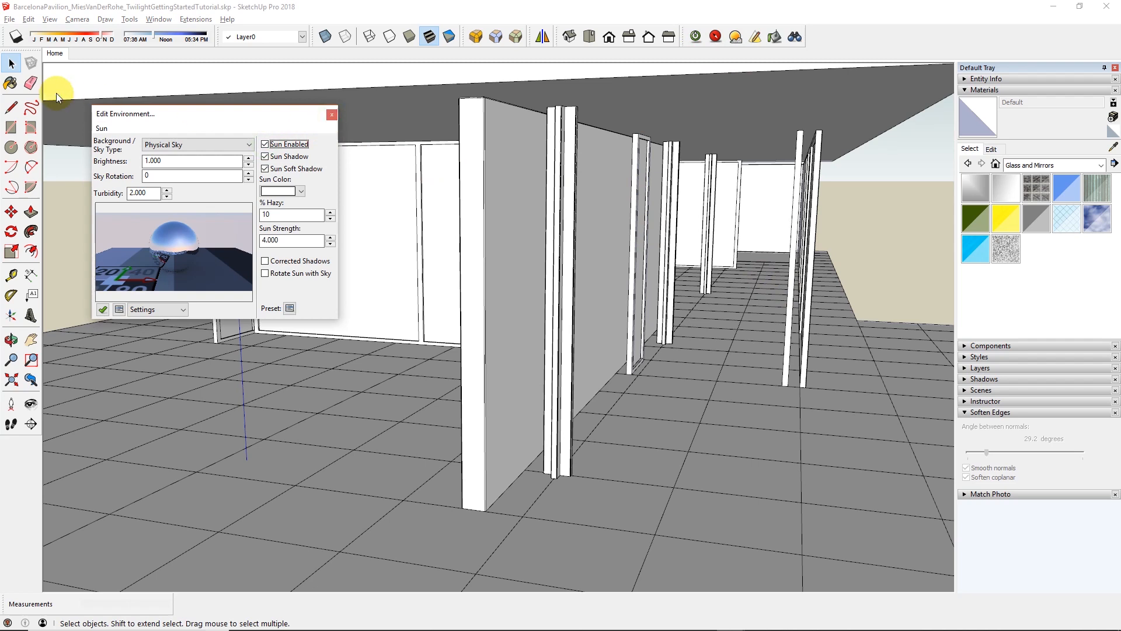
left_click(331, 115)
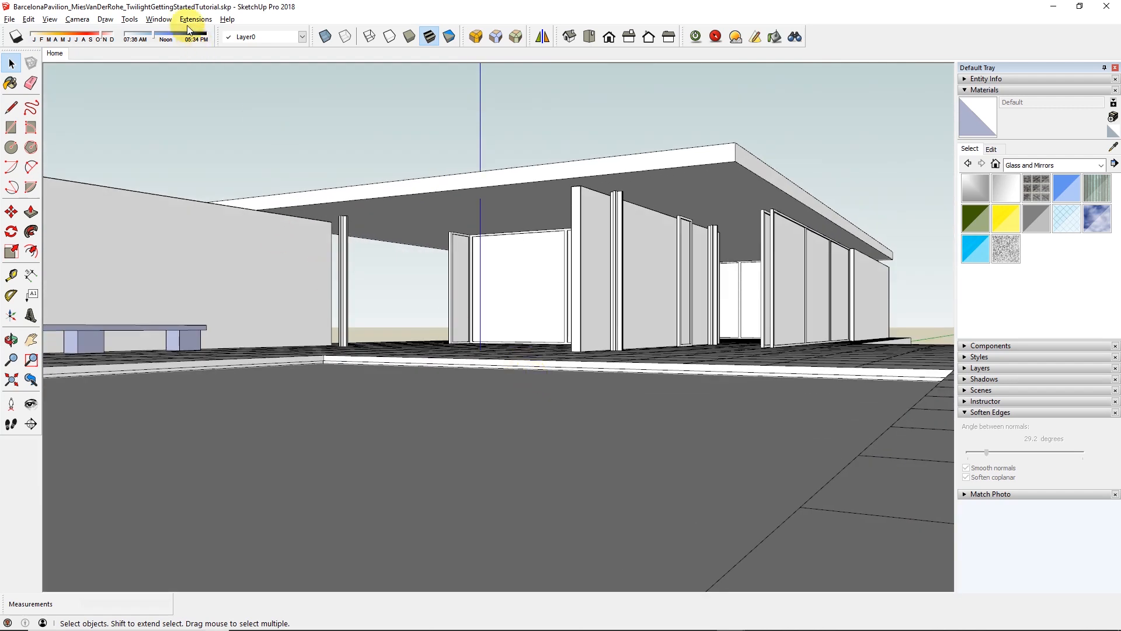
Disable Enable scene transitions in Model Info > Animation and close the dialog
left_click(155, 18)
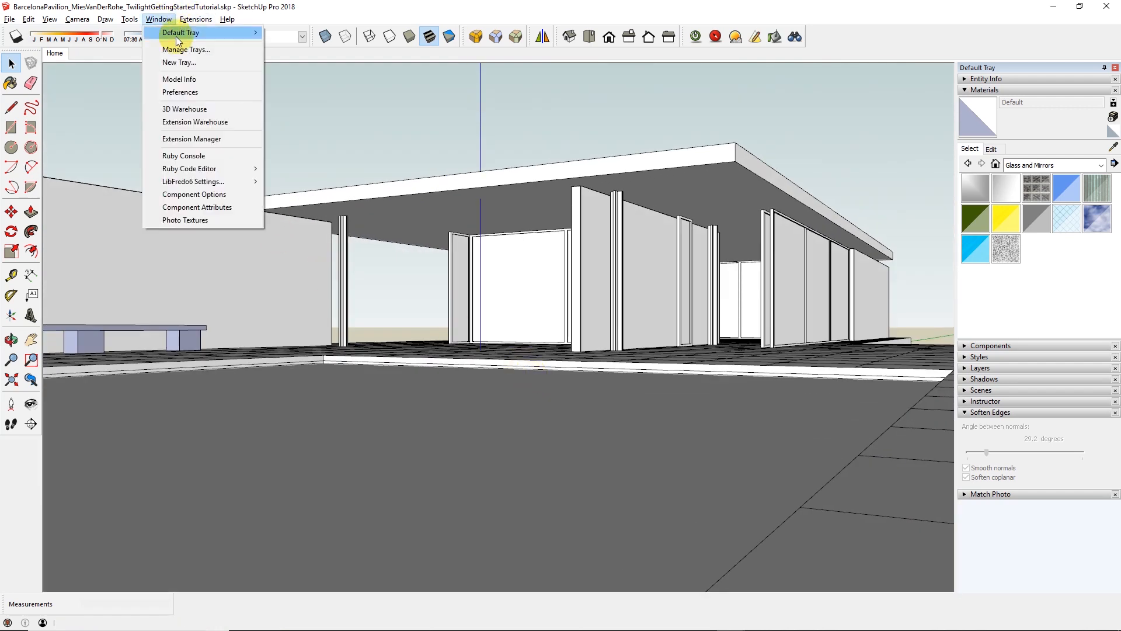
left_click(180, 80)
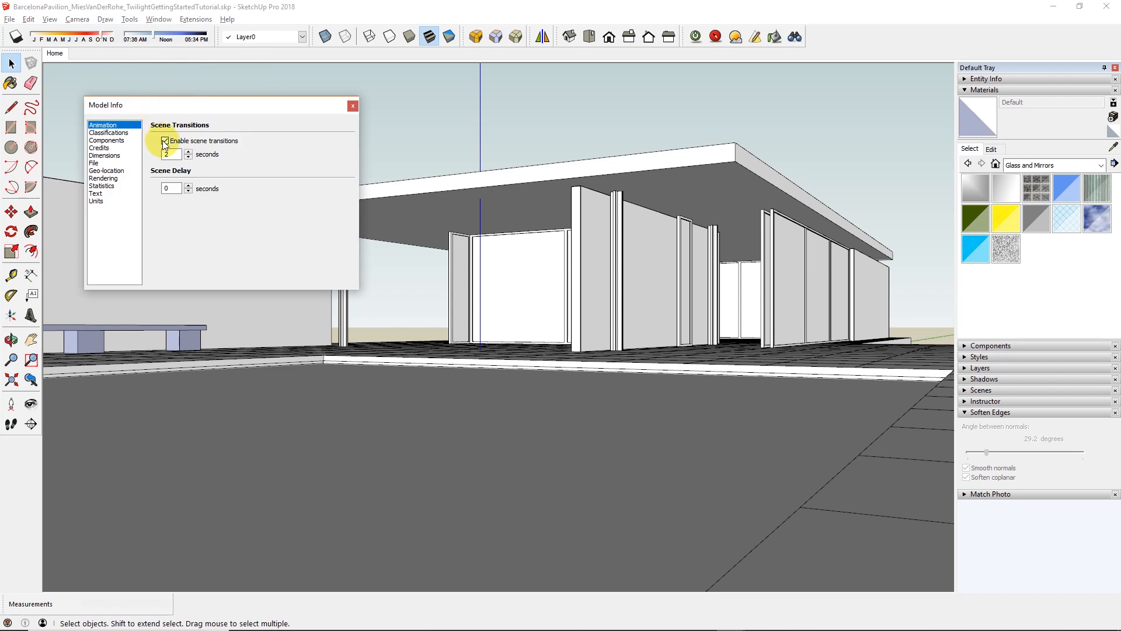
left_click(166, 141)
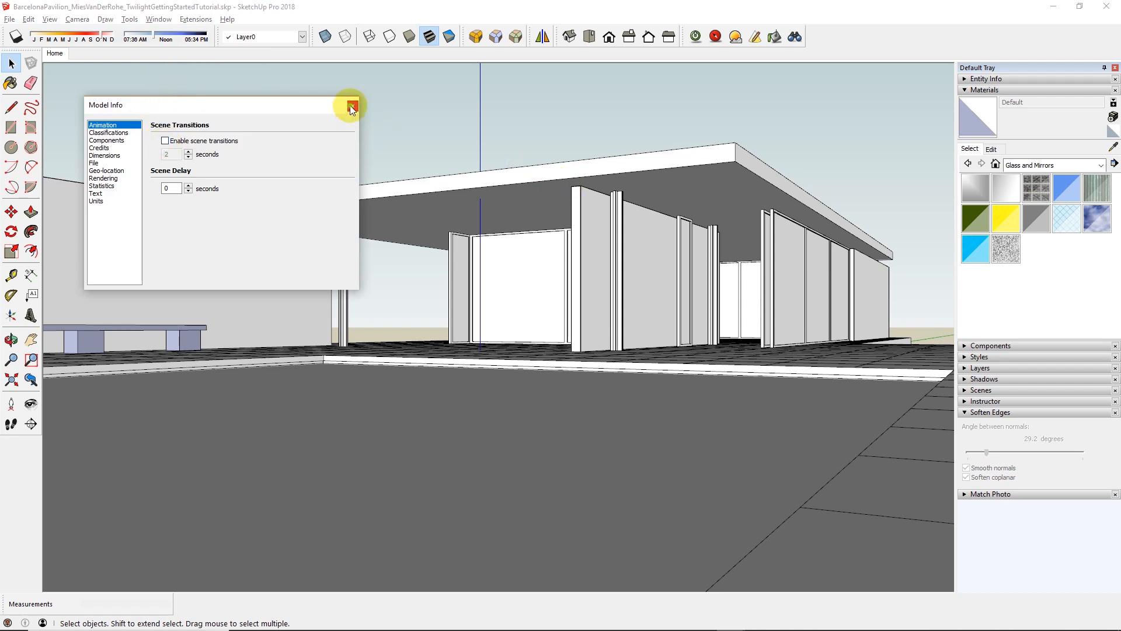
left_click(349, 105)
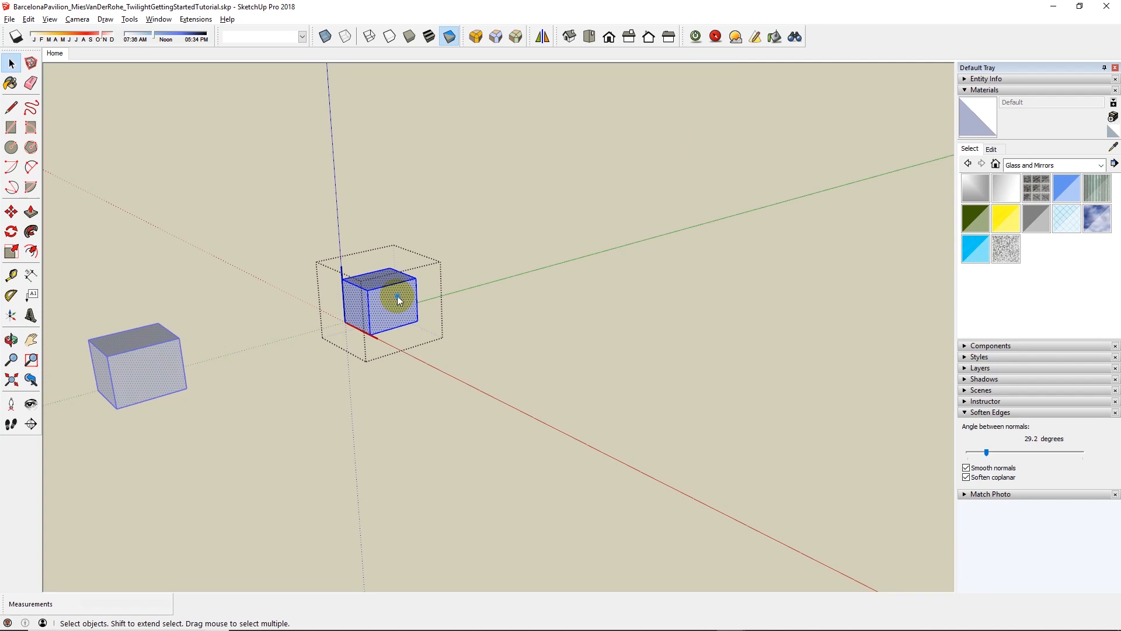
right_click(397, 300)
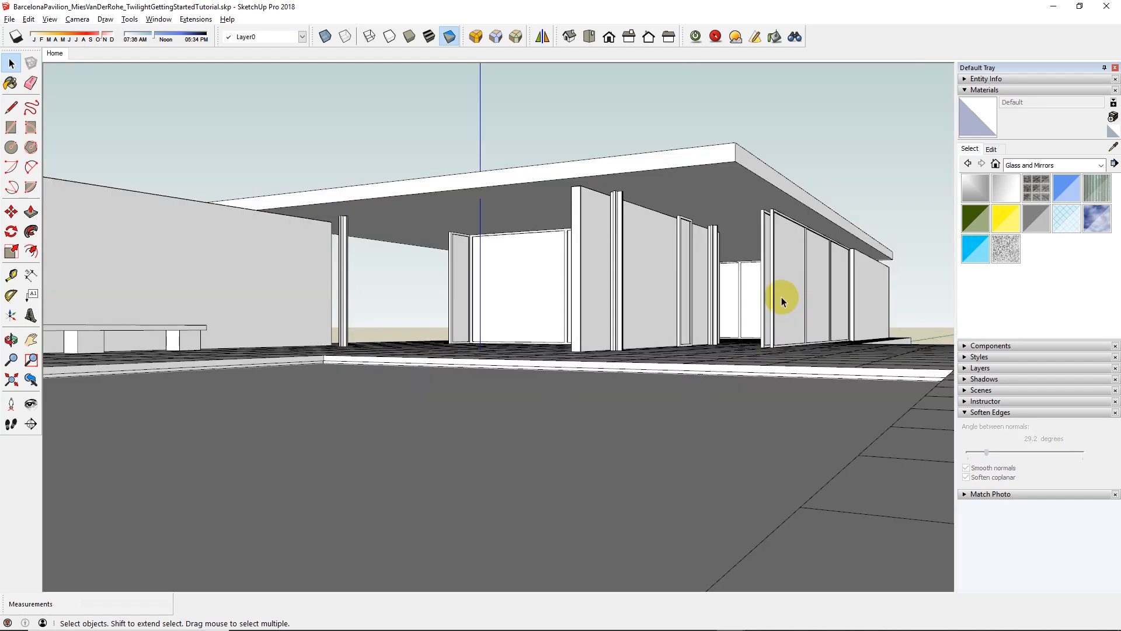
mouse_move(790, 277)
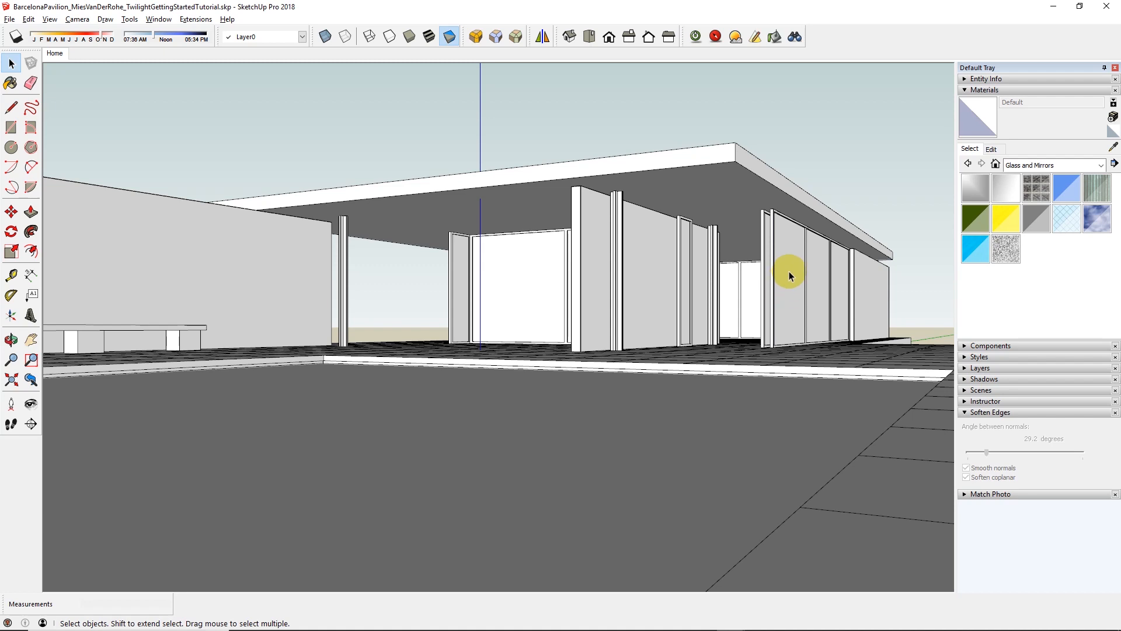
mouse_move(905, 454)
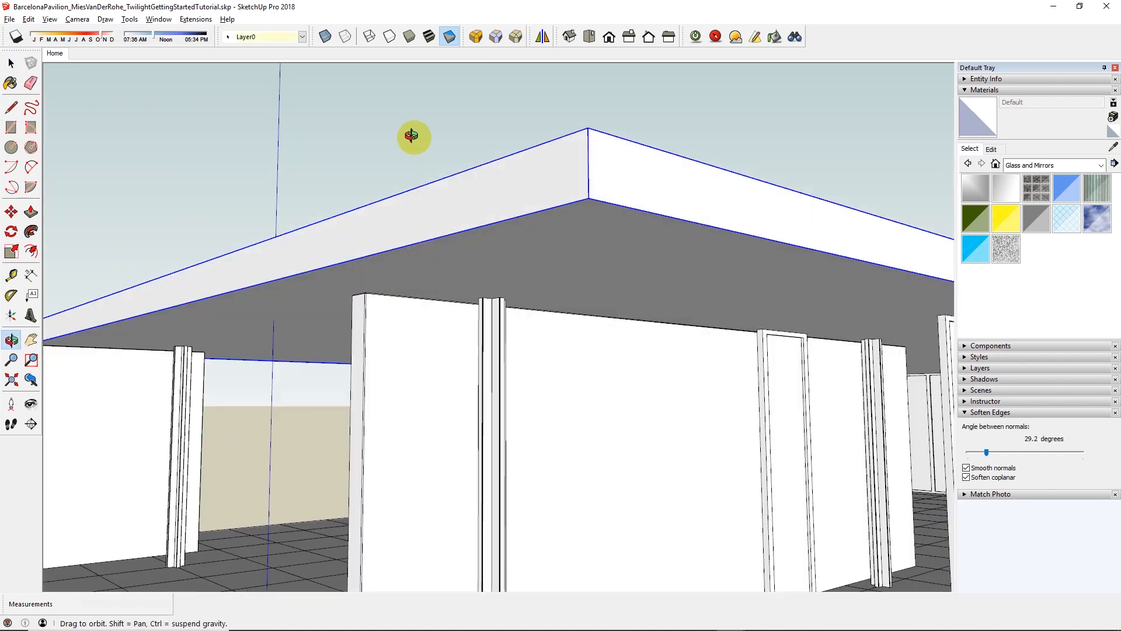
left_click_drag(413, 138, 609, 165)
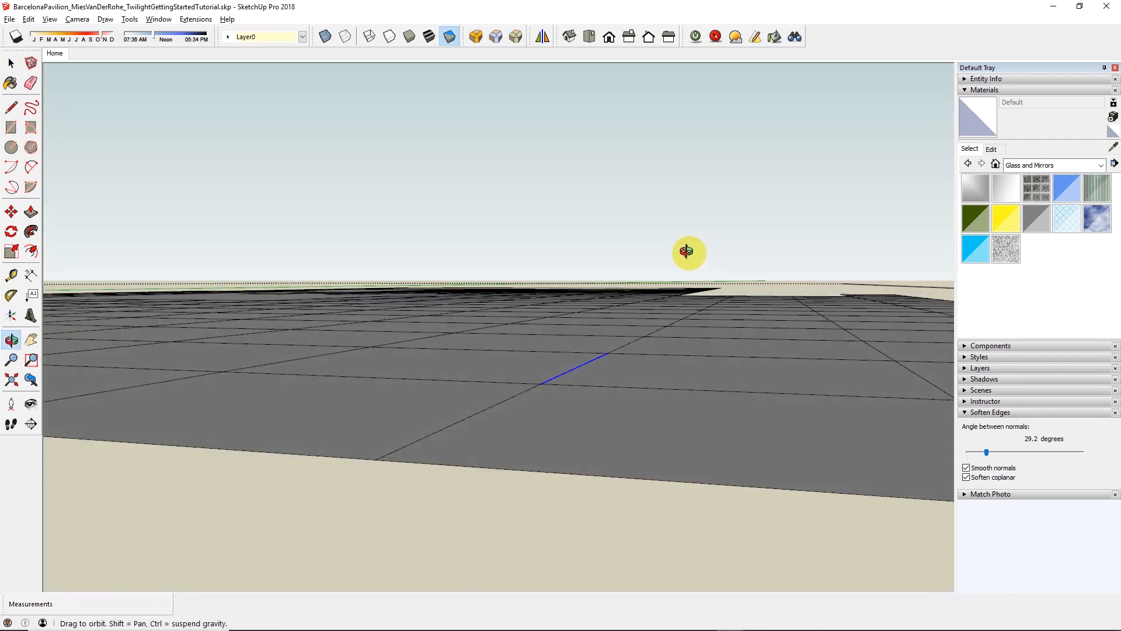
left_click_drag(689, 252, 628, 323)
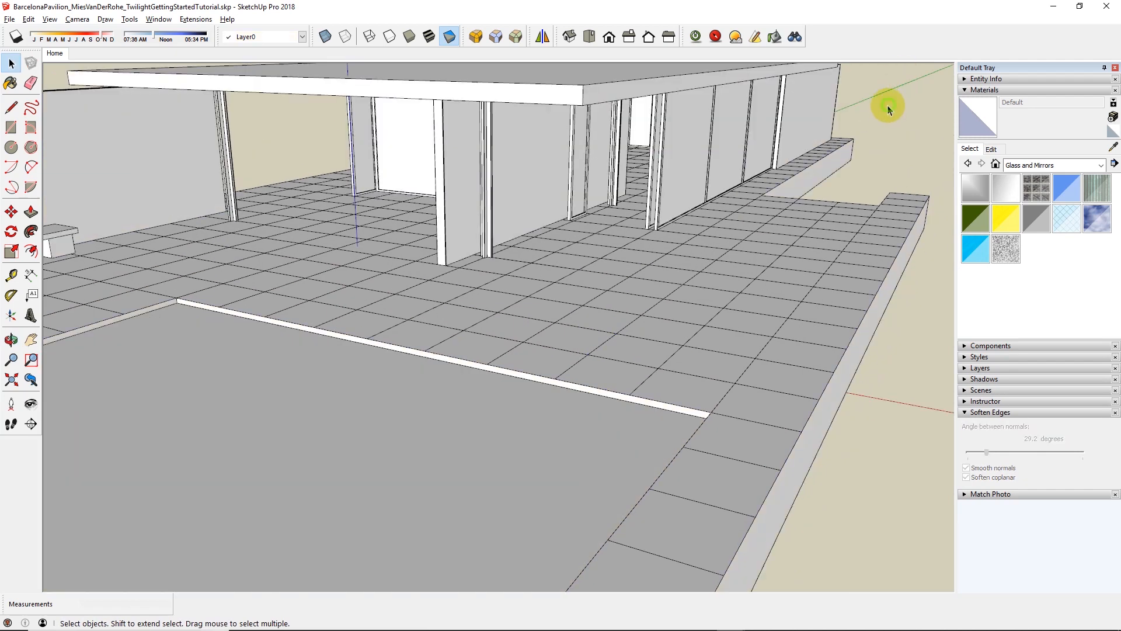
mouse_move(55, 54)
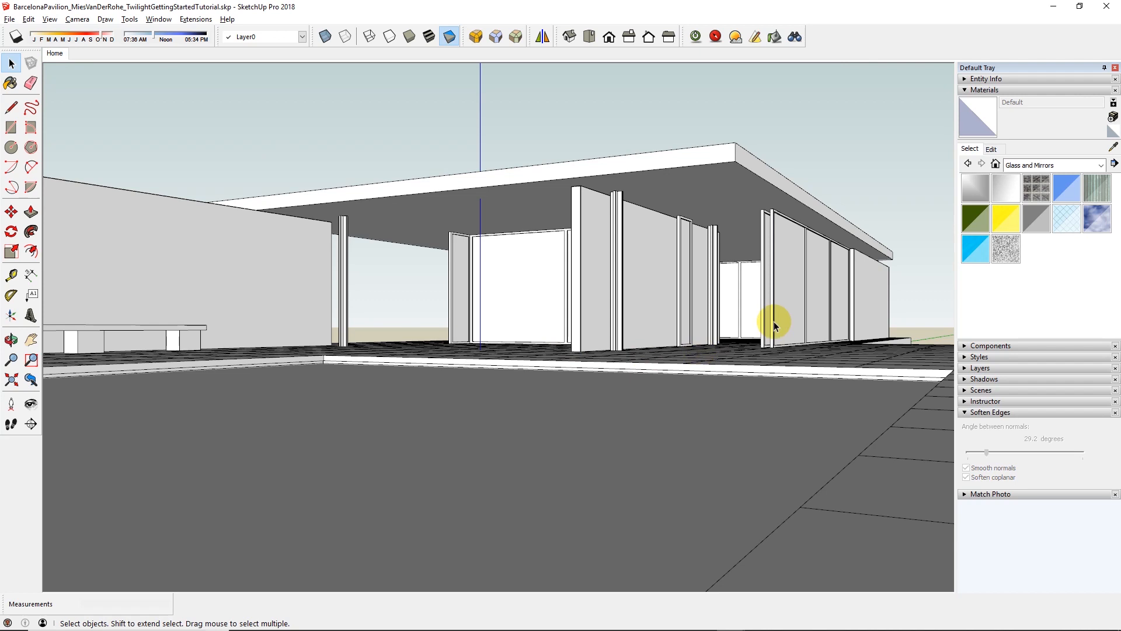
mouse_move(718, 158)
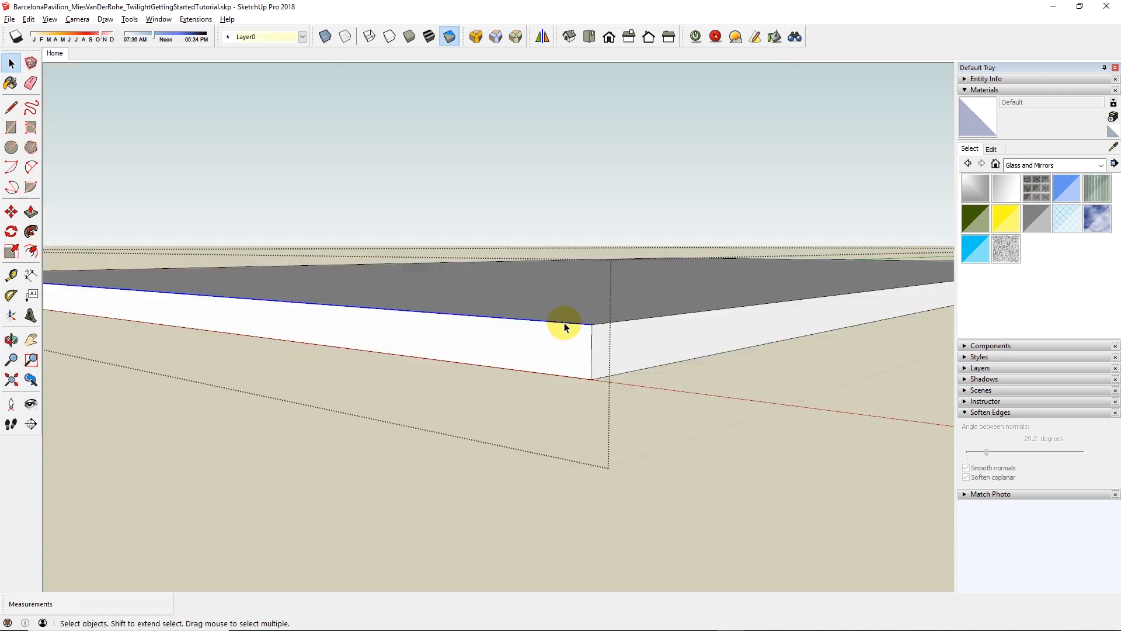
Loop-select the slab's edge ring via Twilight Render V2 and move it 27 cm
right_click(566, 327)
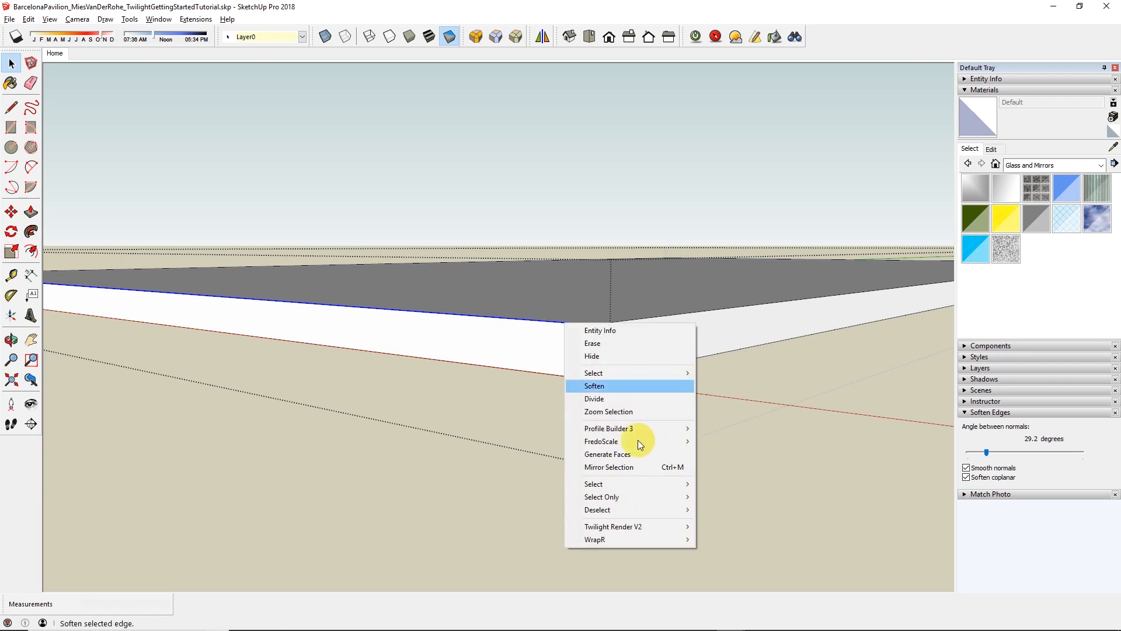
mouse_move(613, 525)
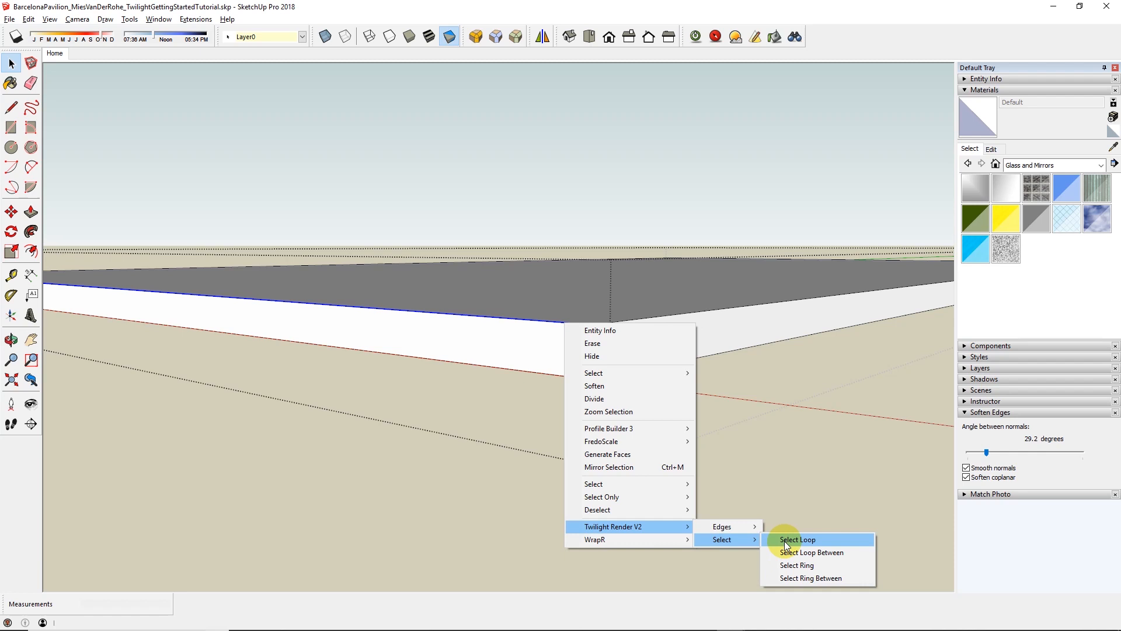
left_click(798, 540)
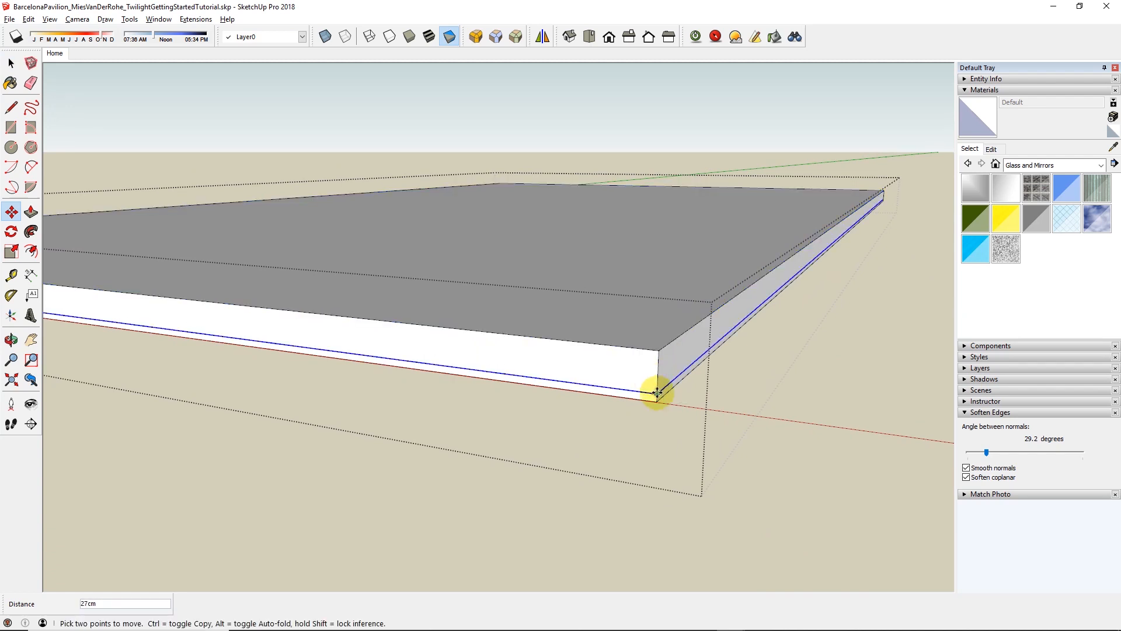
left_click_drag(654, 394, 654, 370)
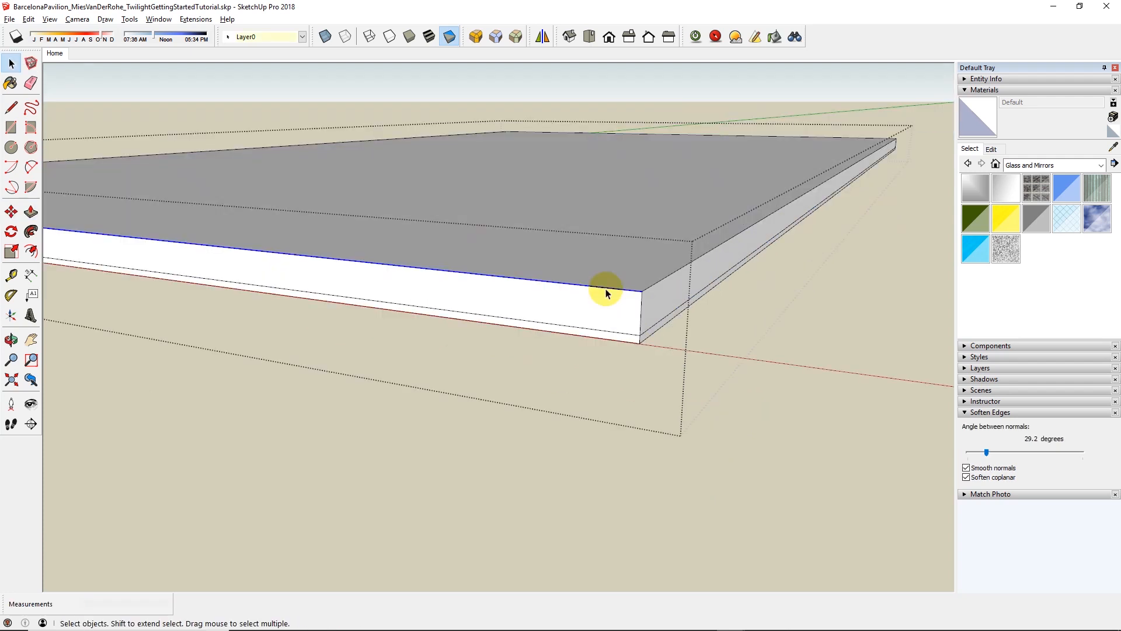
Bevel the slab edge with Twilight Render V2 > Edges and orbit to inspect the whole slab
right_click(605, 293)
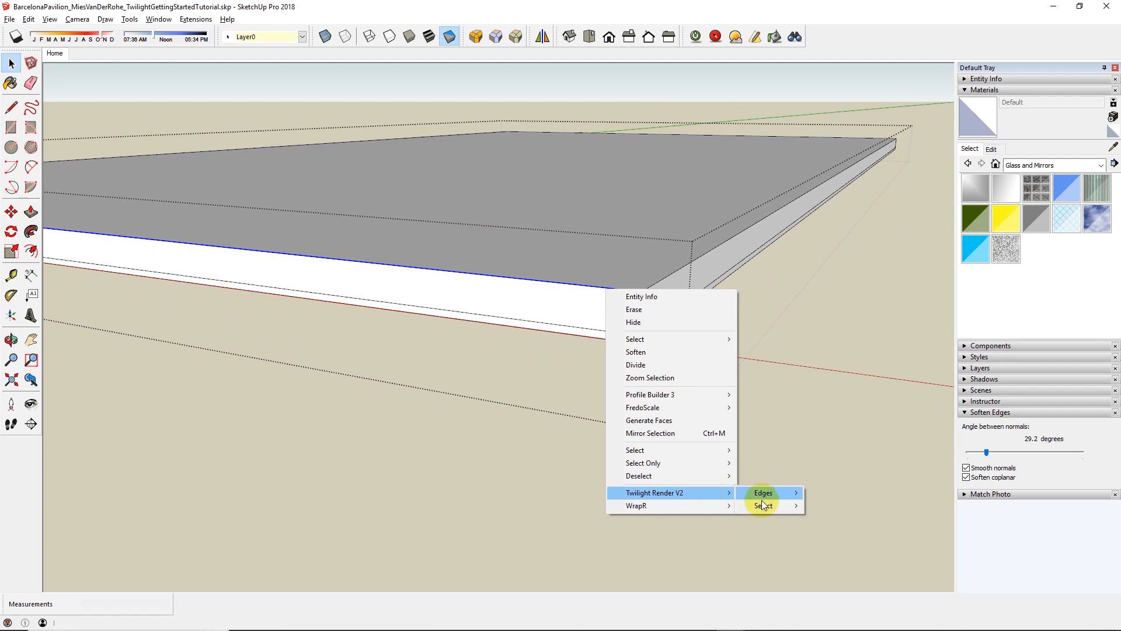
left_click(762, 492)
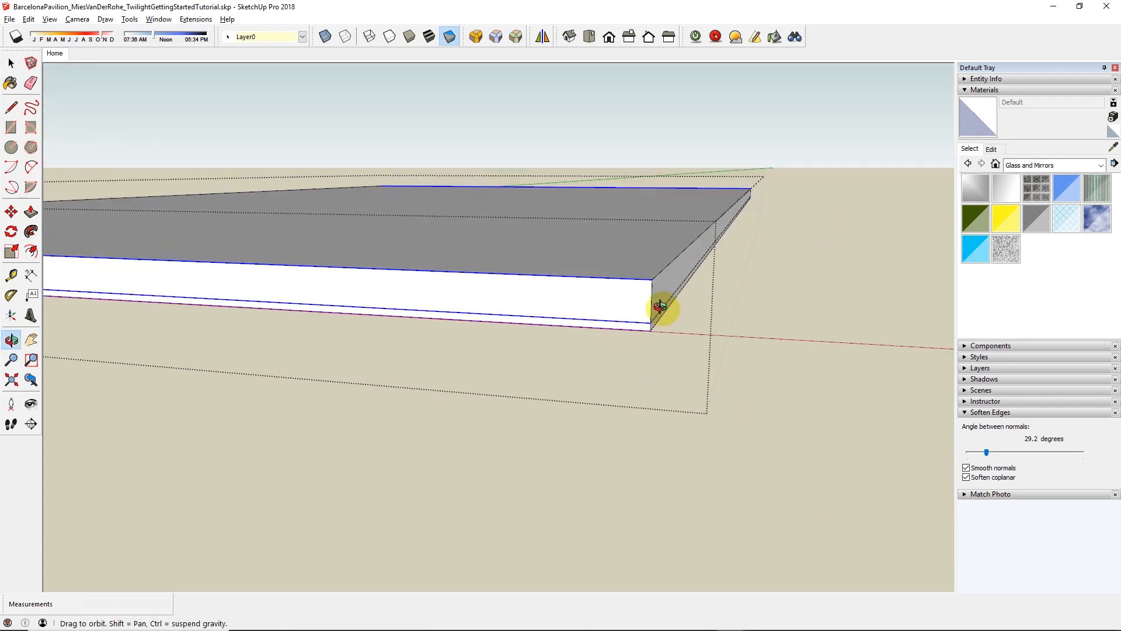
left_click_drag(658, 307, 375, 208)
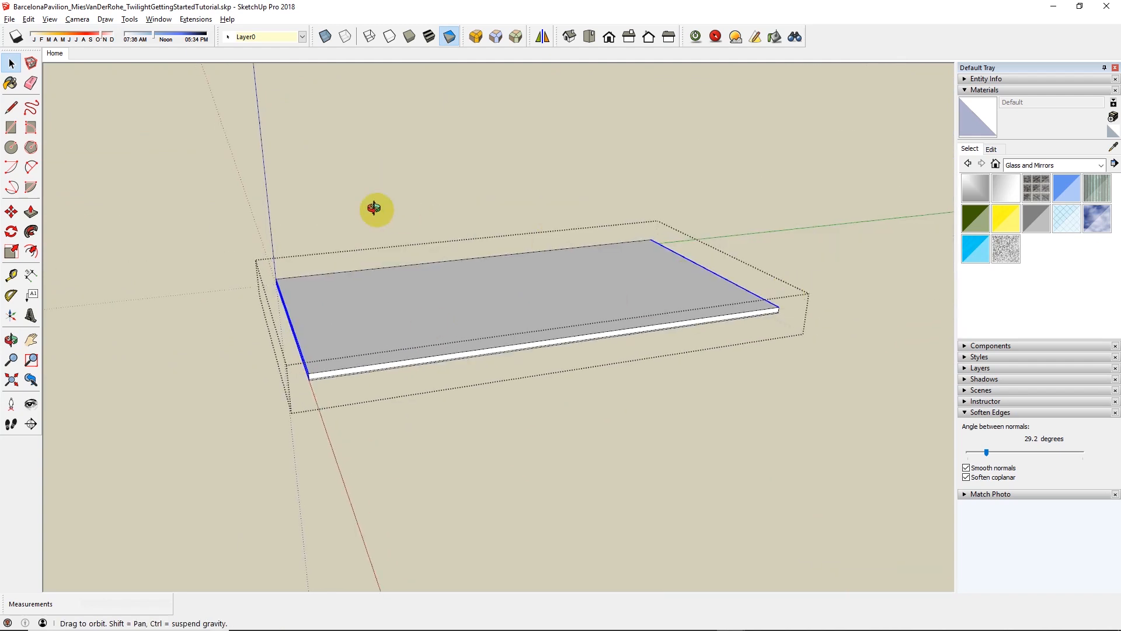
left_click_drag(374, 209, 525, 242)
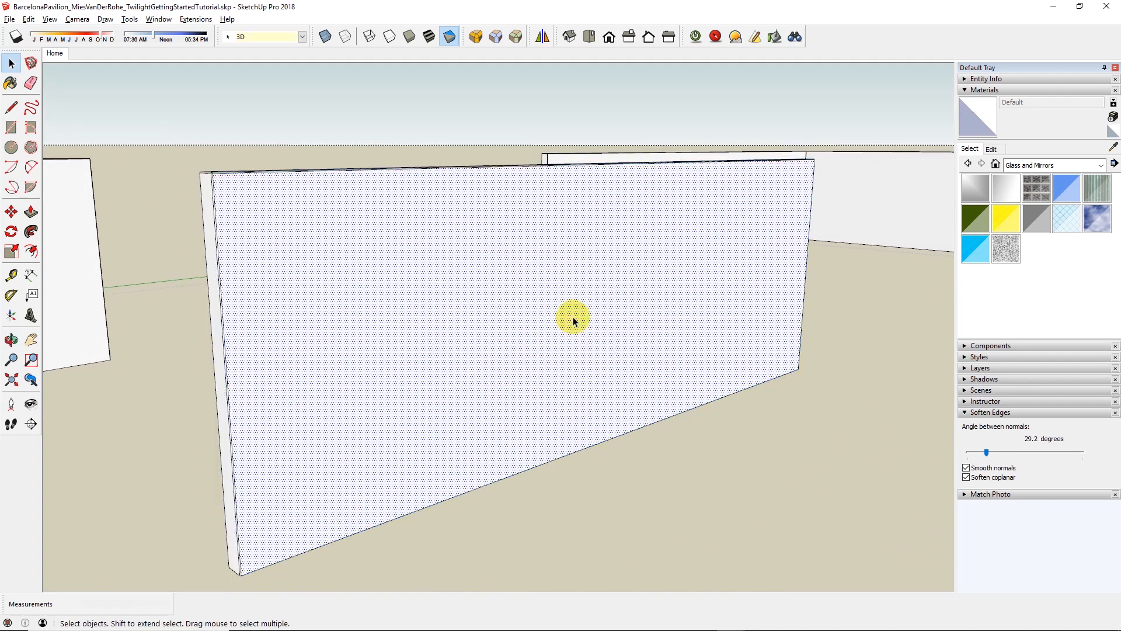
Grid Subdivide the wall face via Twilight Render V2 > Faces with counts 2, 3.00 and 10
right_click(575, 322)
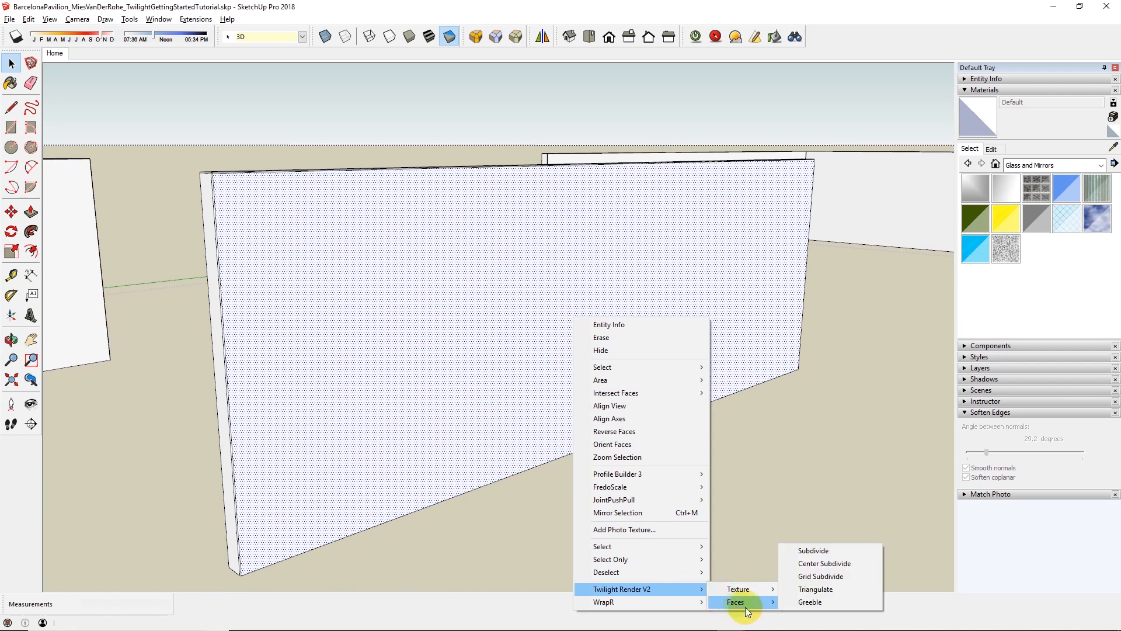
left_click(813, 550)
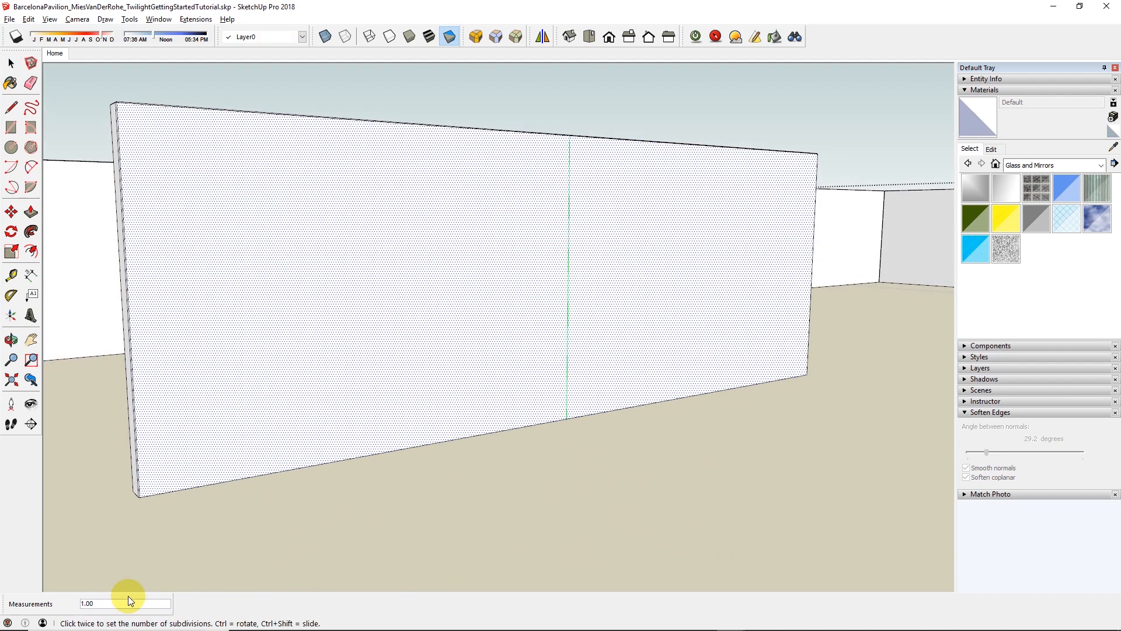
type("2")
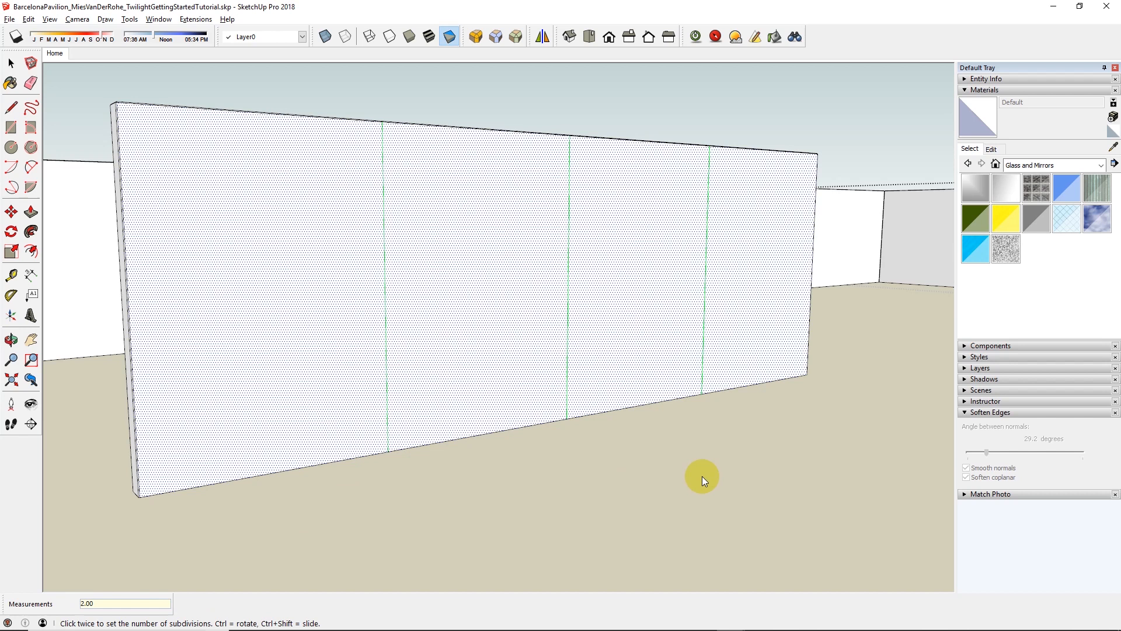
type("3.00")
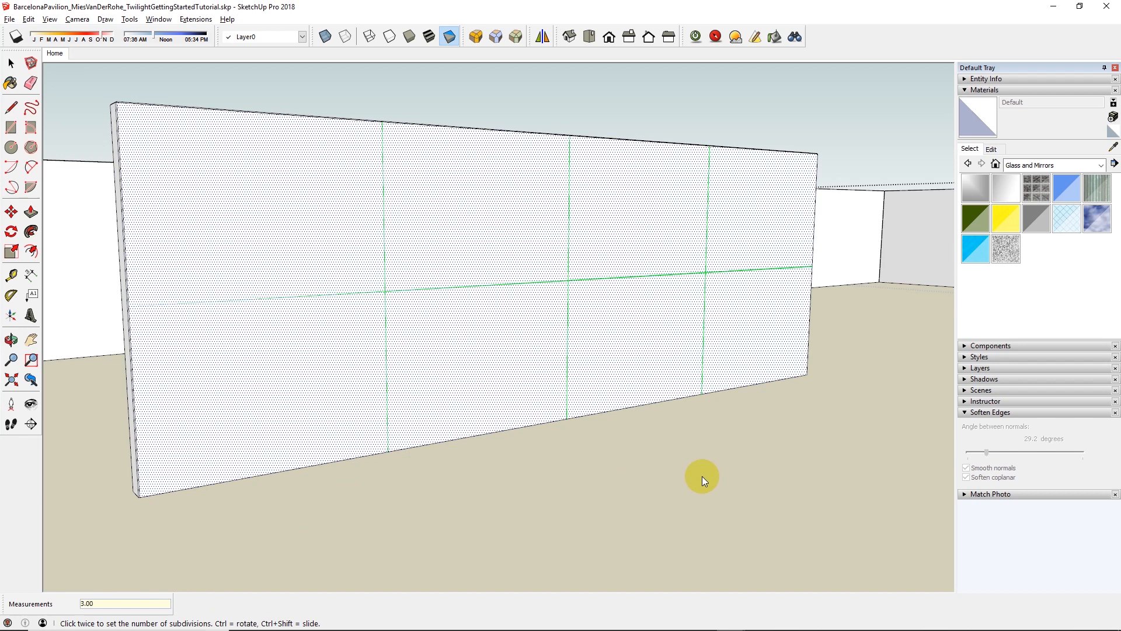
mouse_move(579, 377)
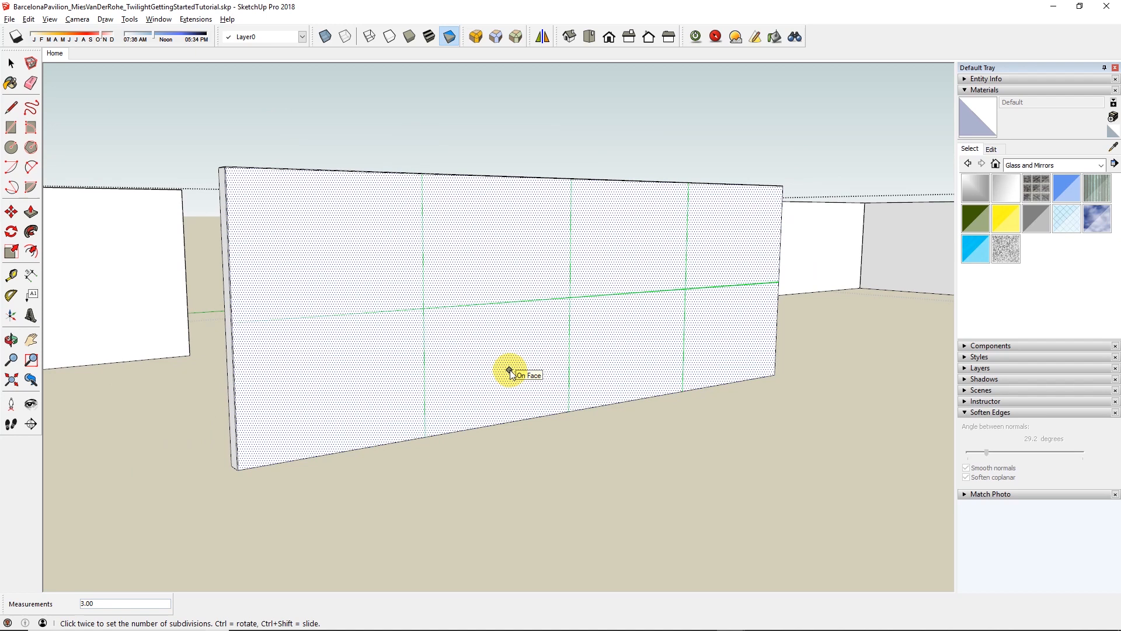
type("10")
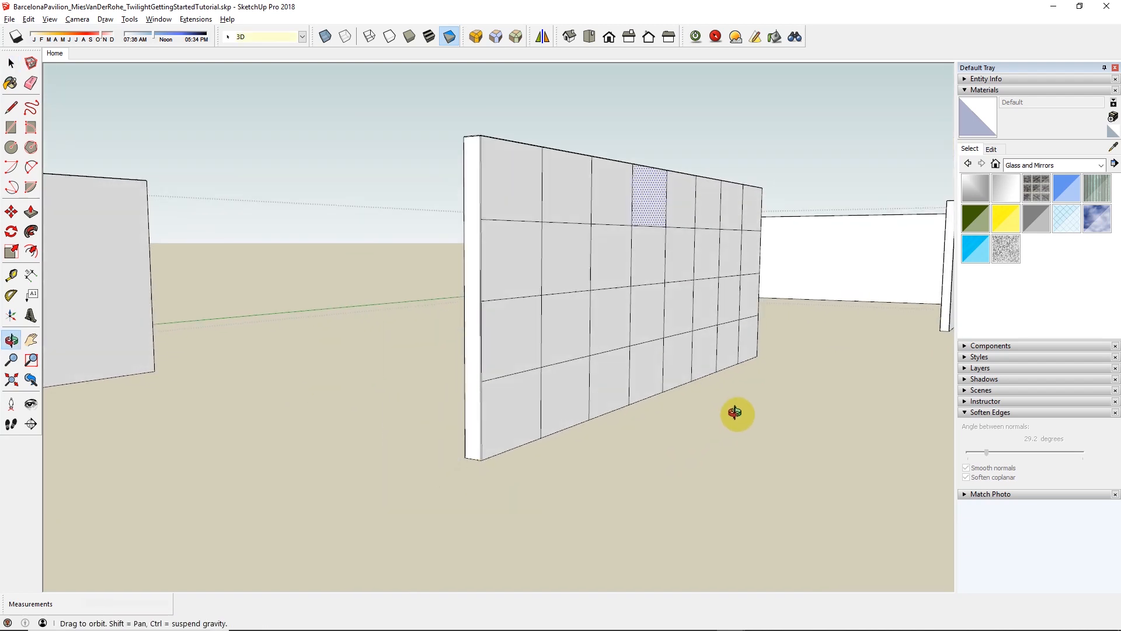
Subdivide the first test panel and split the second pair into random subdivisions
left_click_drag(734, 414, 524, 395)
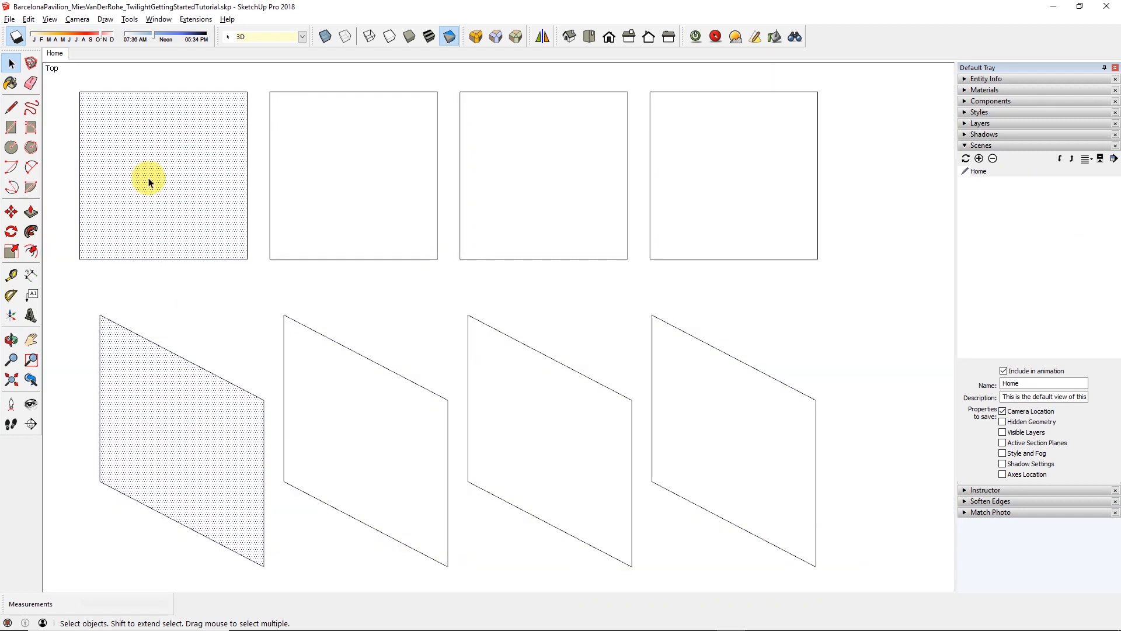
right_click(149, 181)
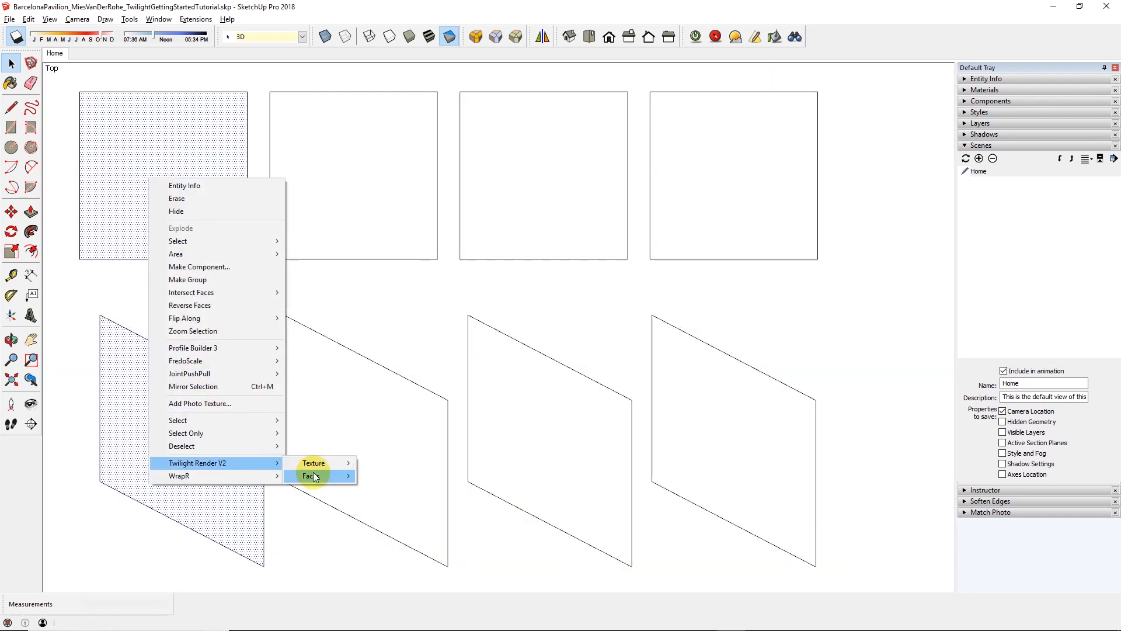
left_click(308, 475)
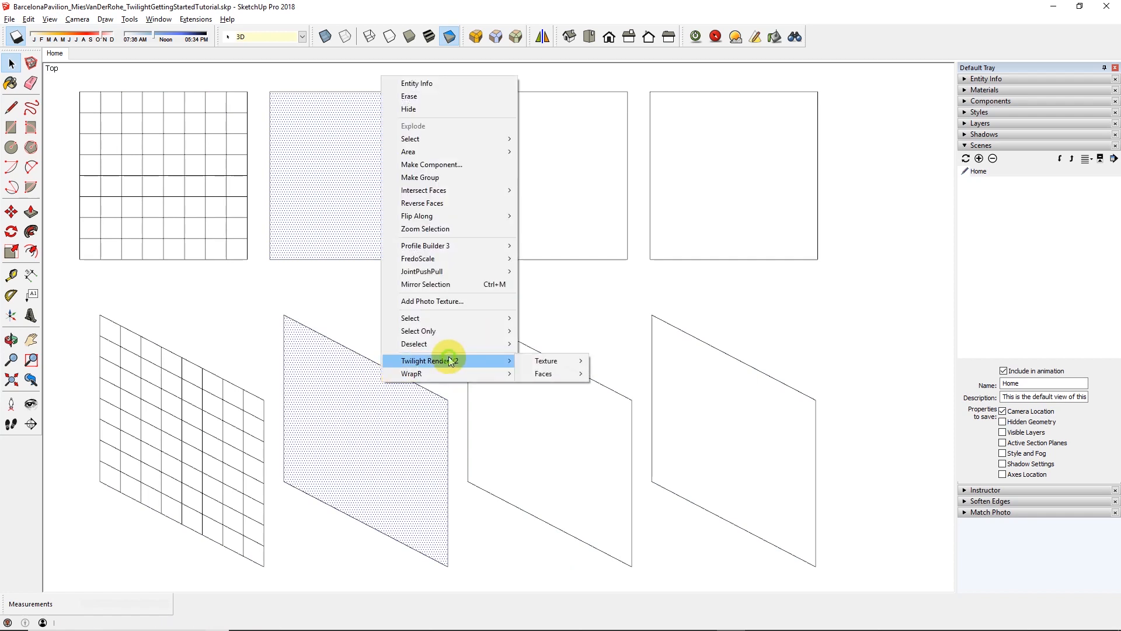
mouse_move(543, 374)
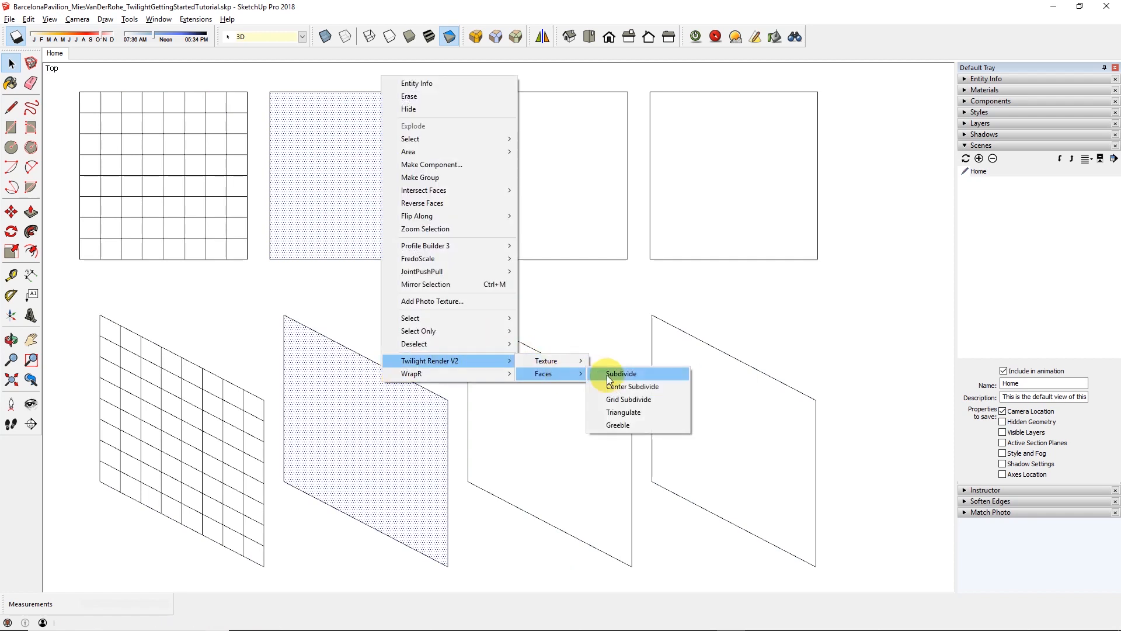
left_click(620, 373)
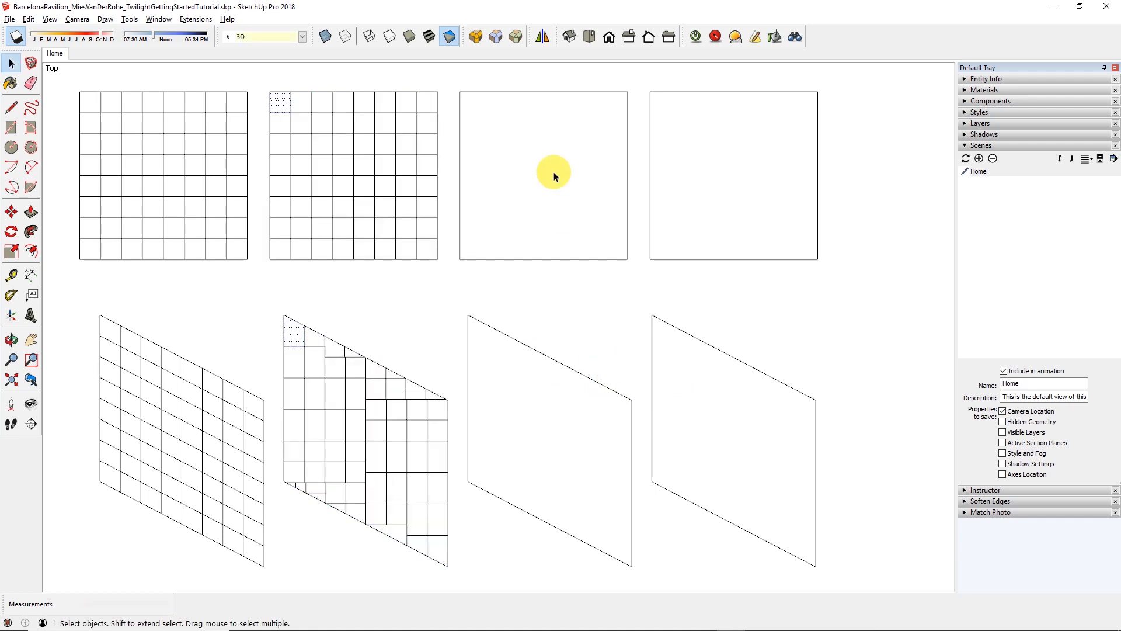
Grid Subdivide the third panel pair and Triangulate the fourth
right_click(555, 175)
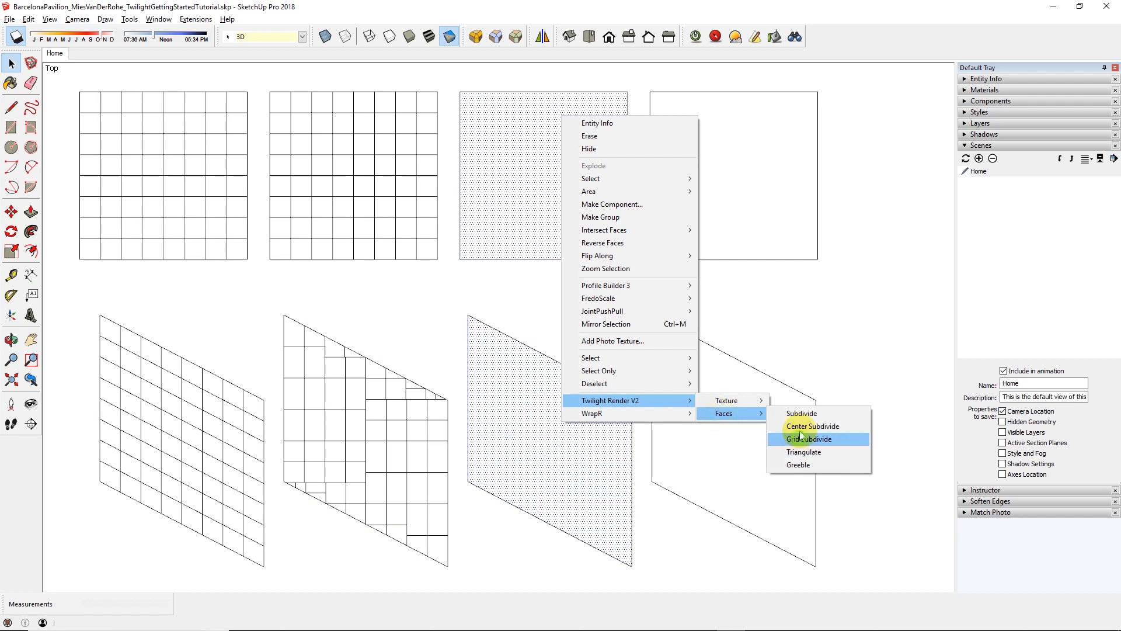
left_click(808, 438)
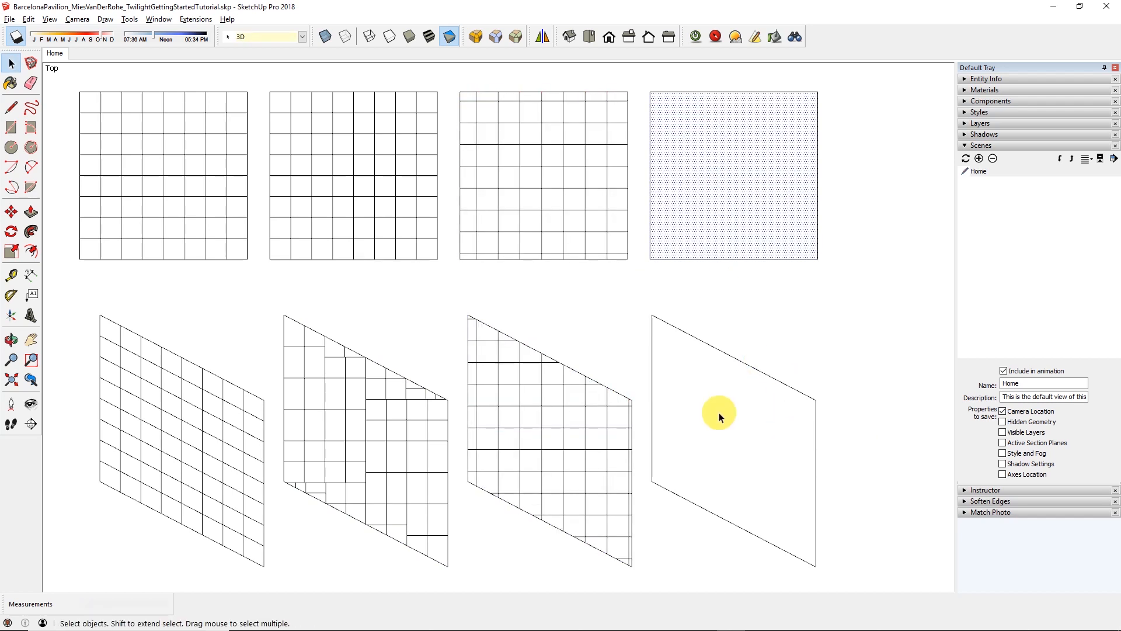
right_click(720, 416)
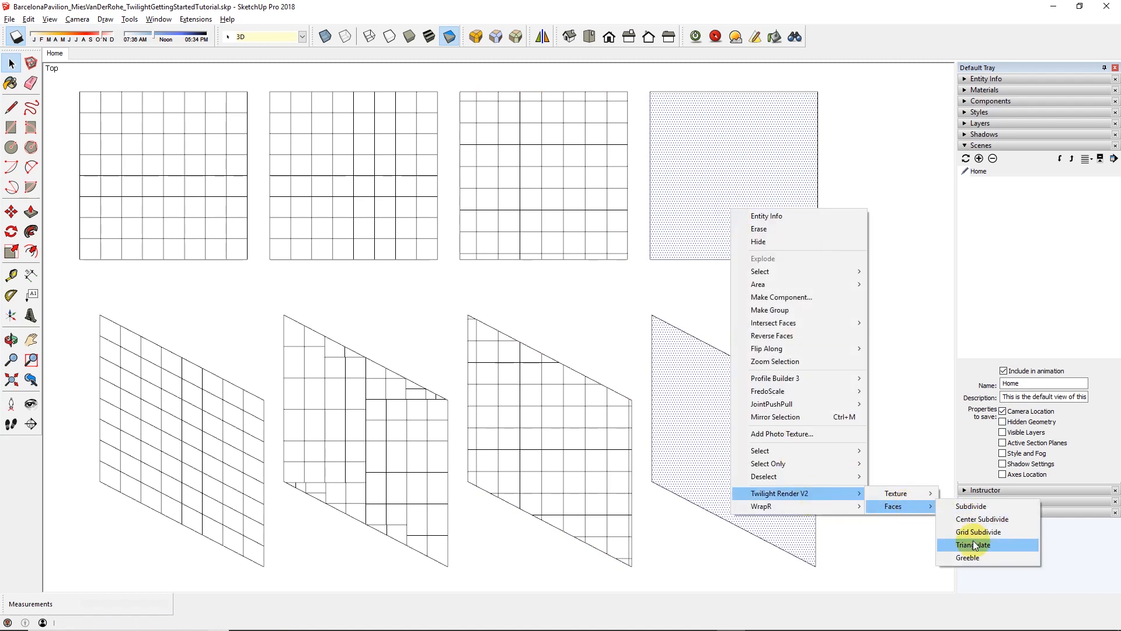
left_click(972, 545)
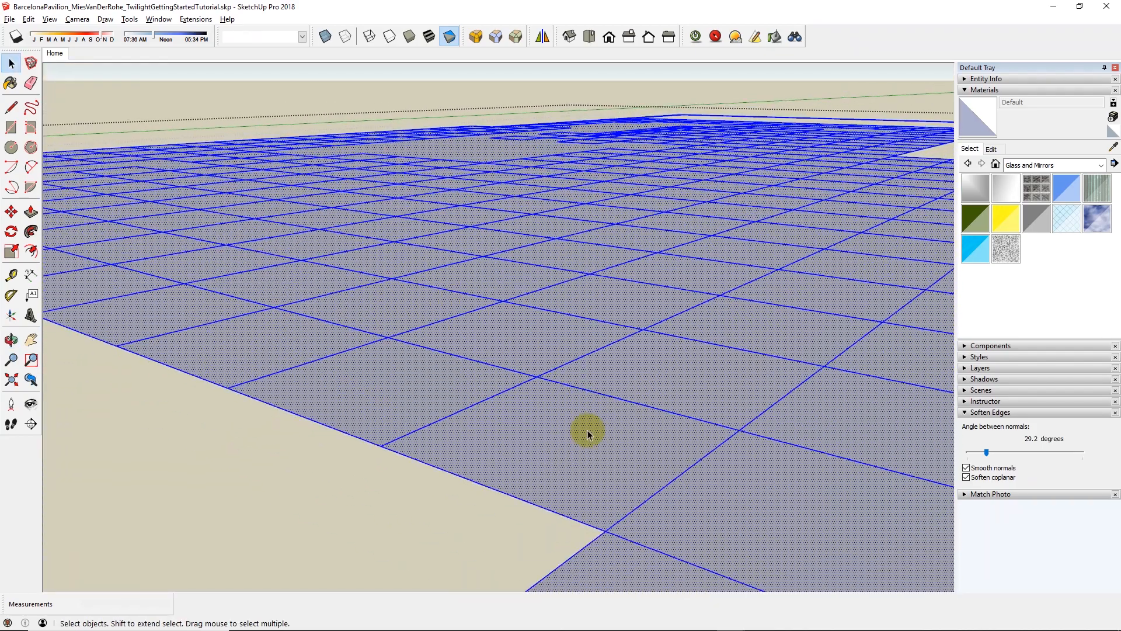
Greeble the ground tiles into separate faces with a 2cm value and orbit over the result
right_click(588, 434)
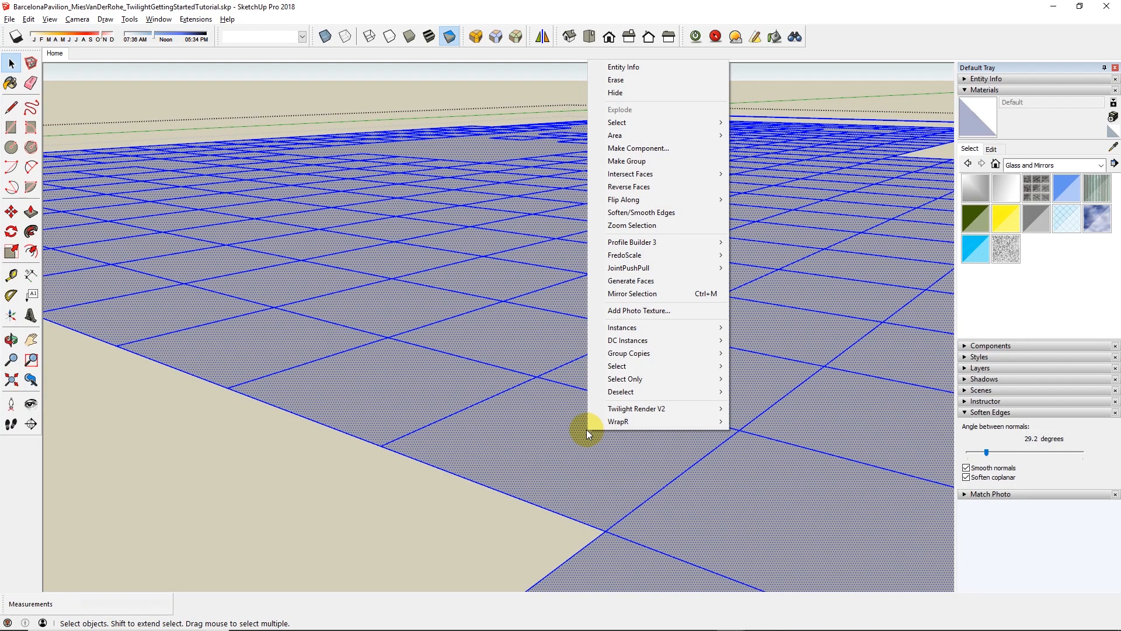
mouse_move(754, 446)
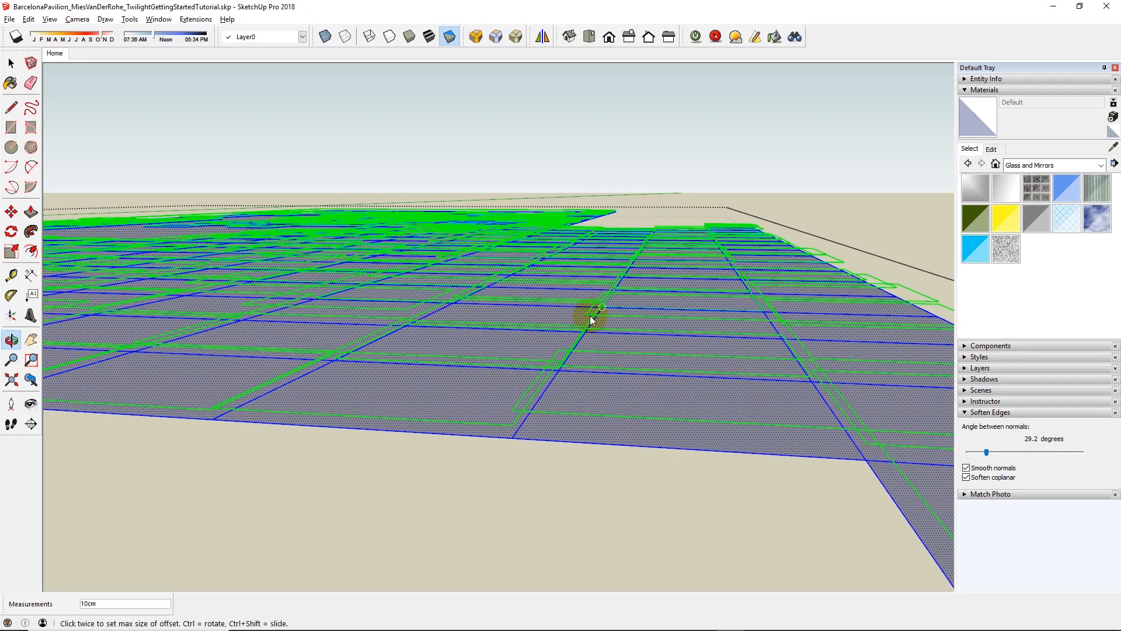
mouse_move(504, 386)
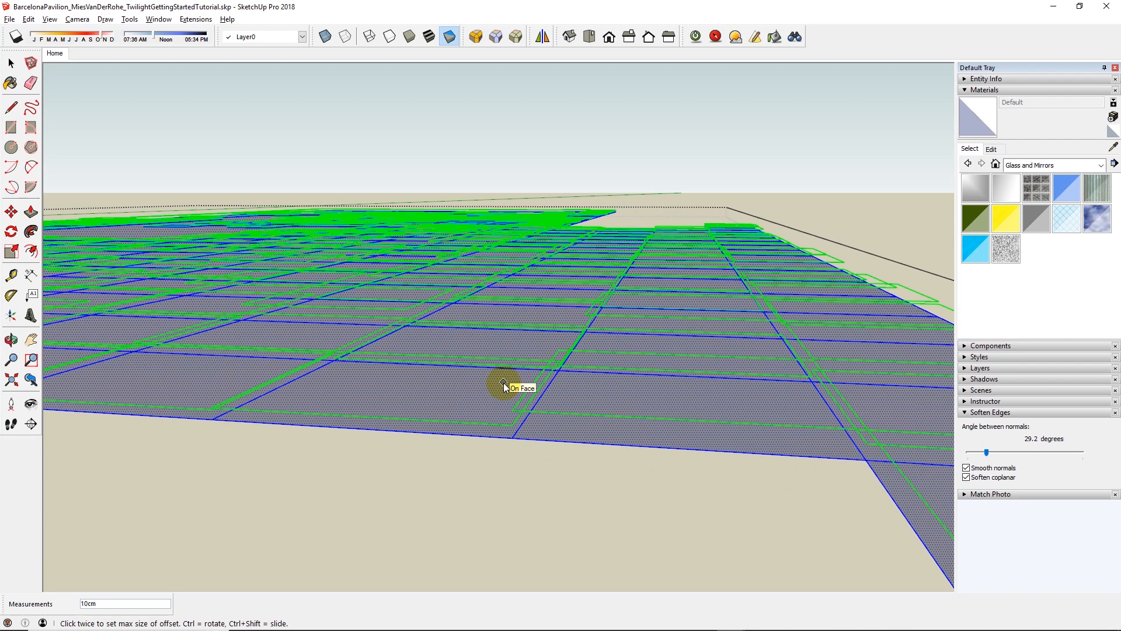
type("2cm")
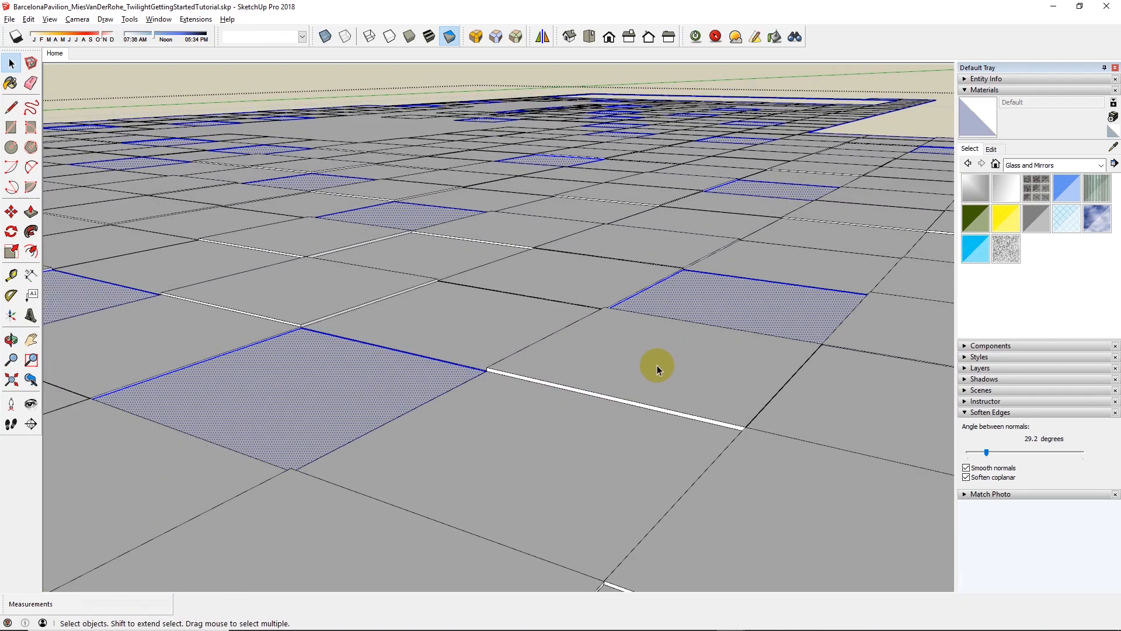
left_click_drag(656, 369, 638, 301)
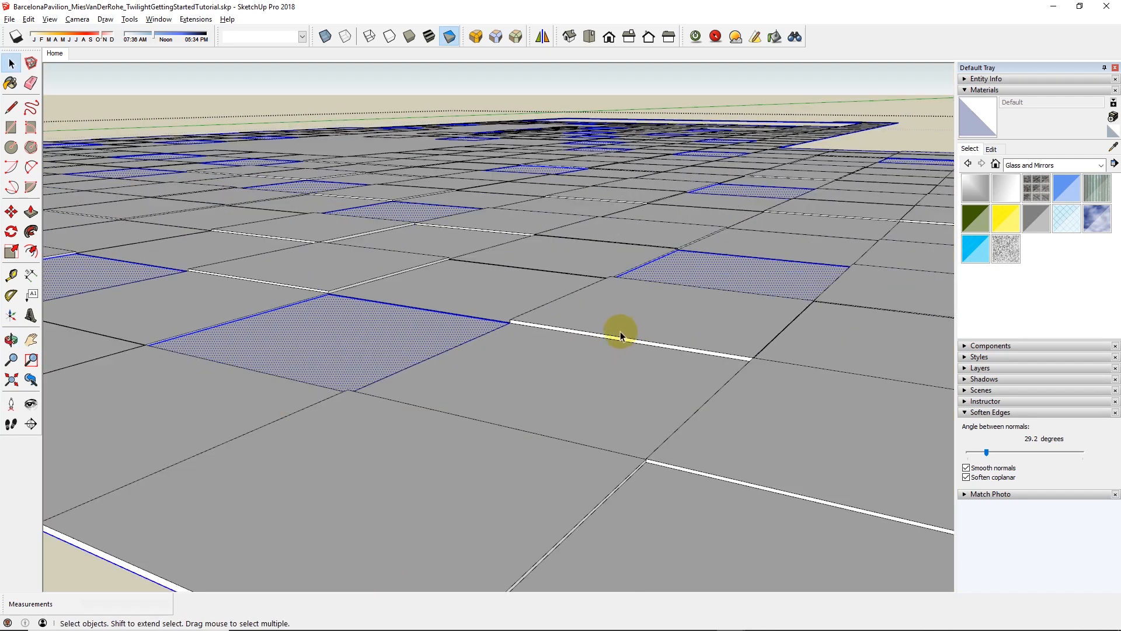
mouse_move(570, 274)
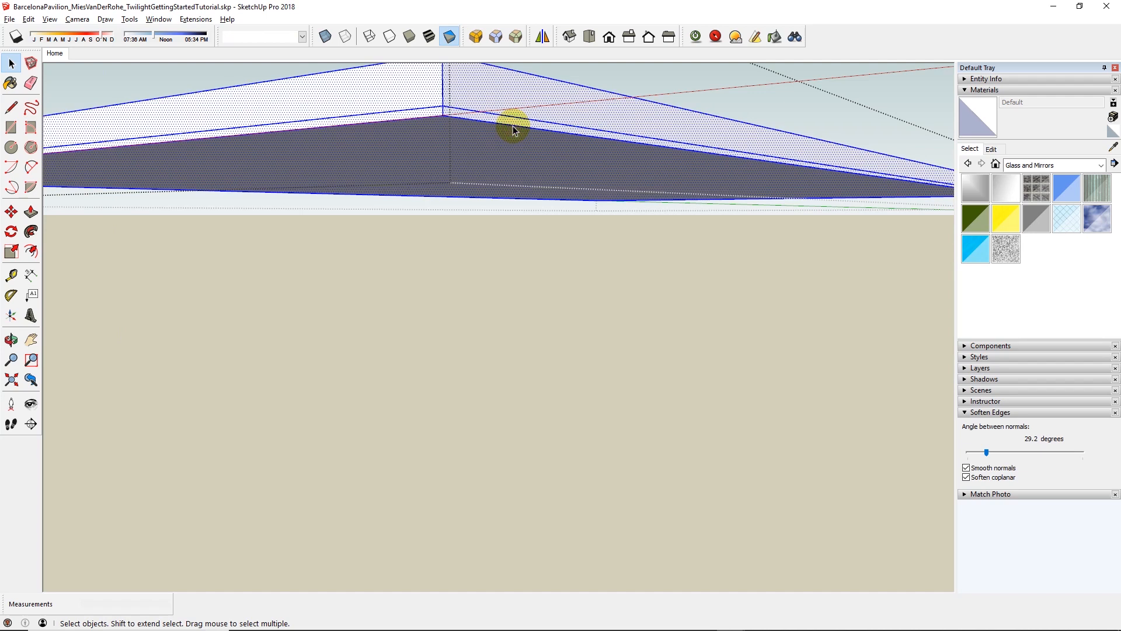
Apply Twilight Render V2 Bevel Edges to the roof slab and then to the wall below it
right_click(510, 129)
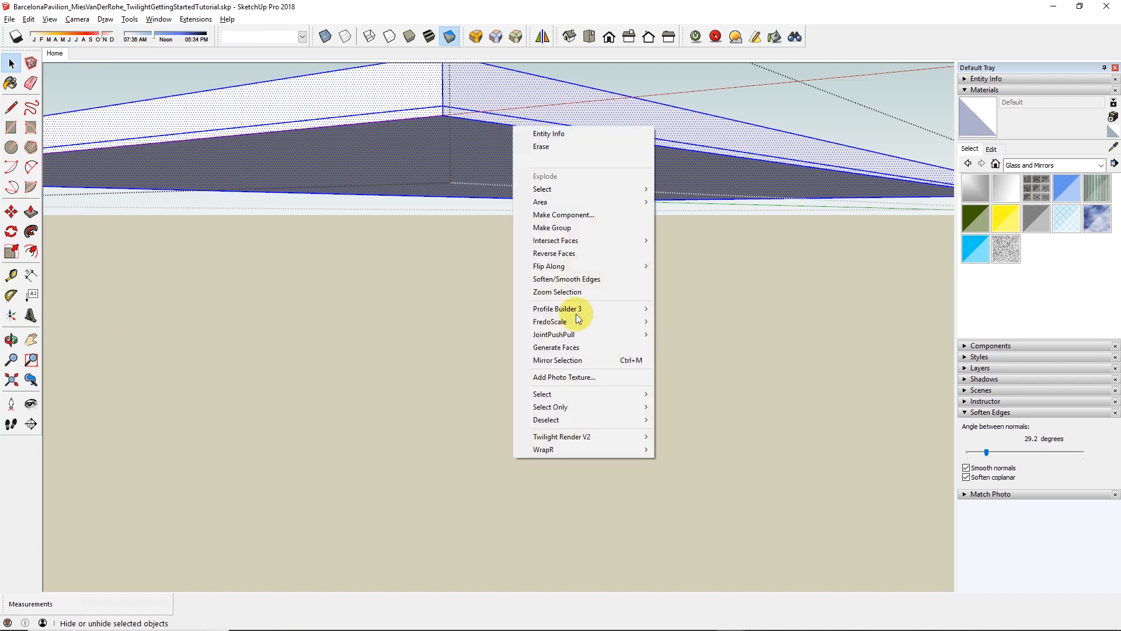
mouse_move(562, 436)
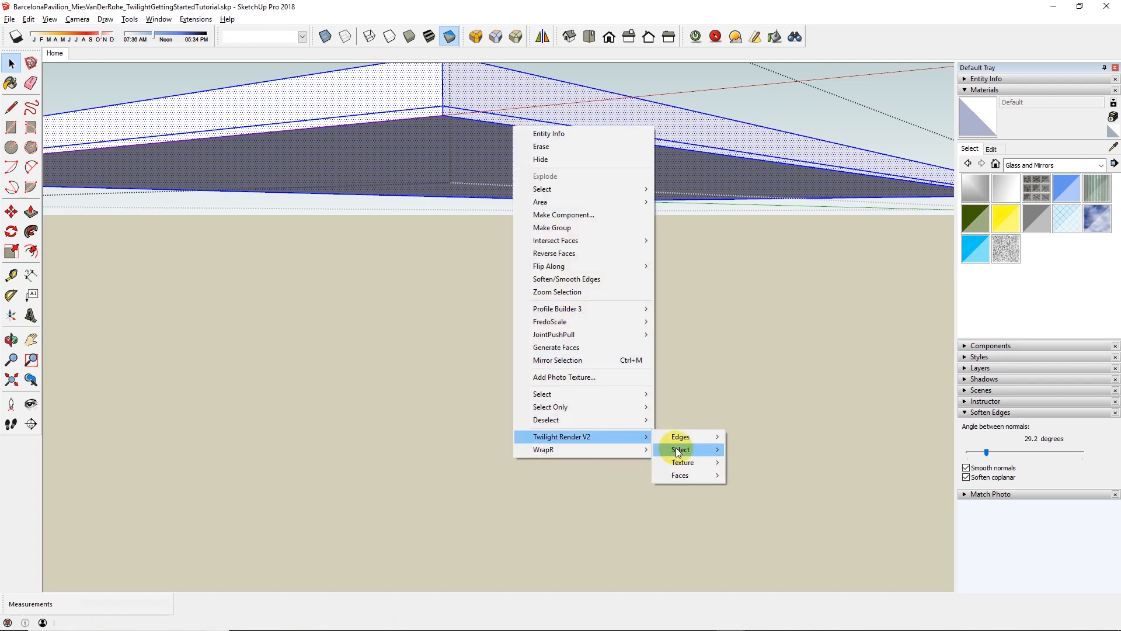
mouse_move(680, 436)
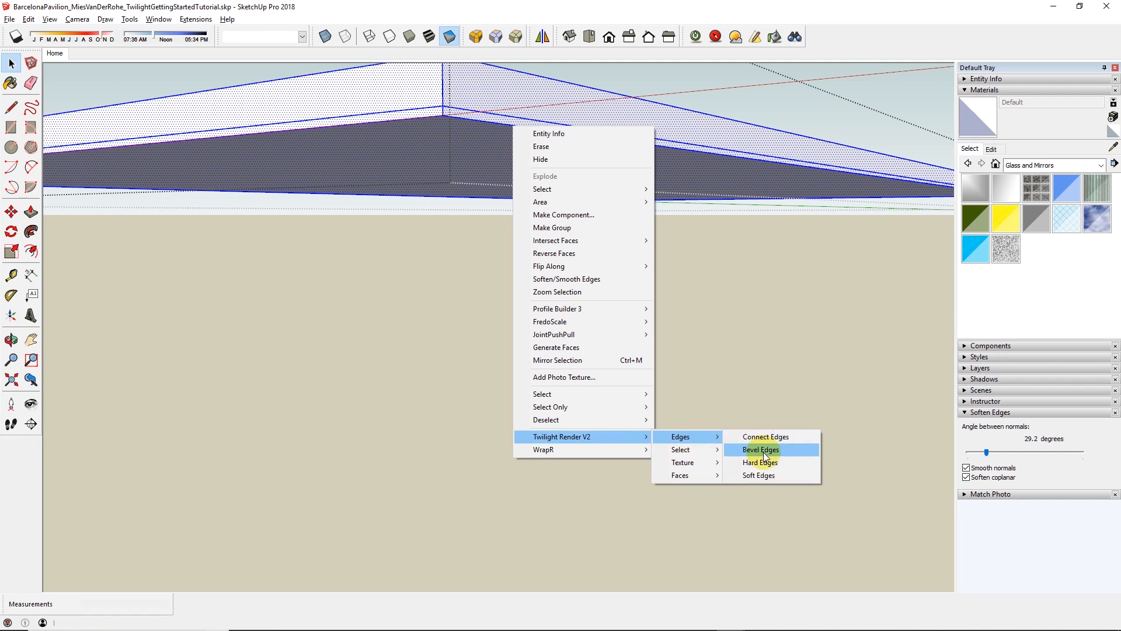
left_click(760, 449)
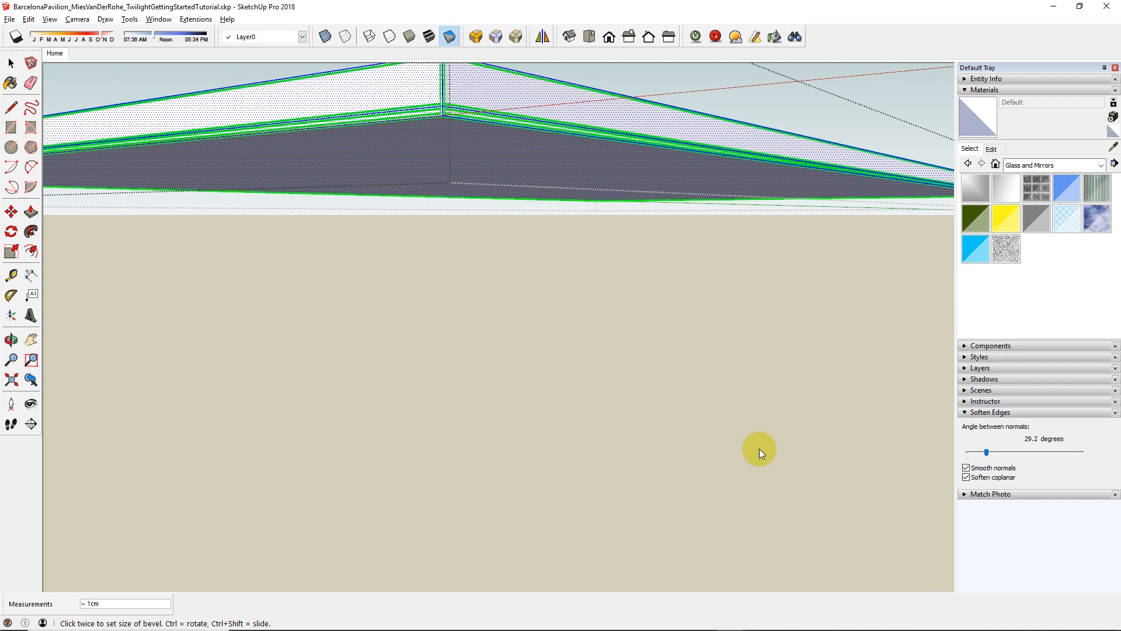
mouse_move(747, 452)
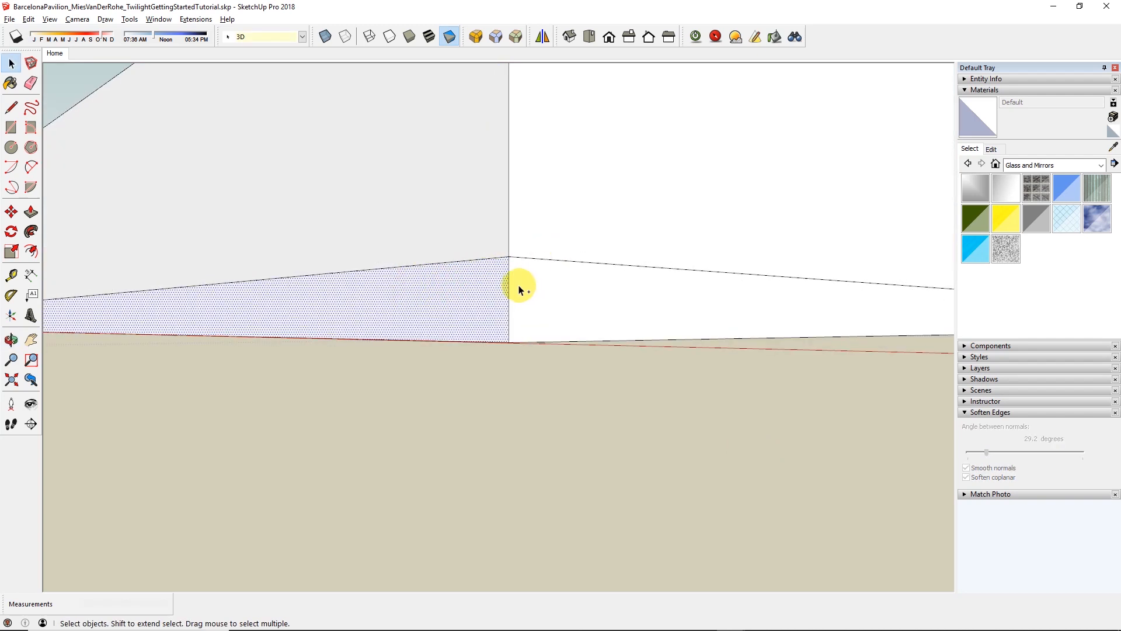
right_click(518, 288)
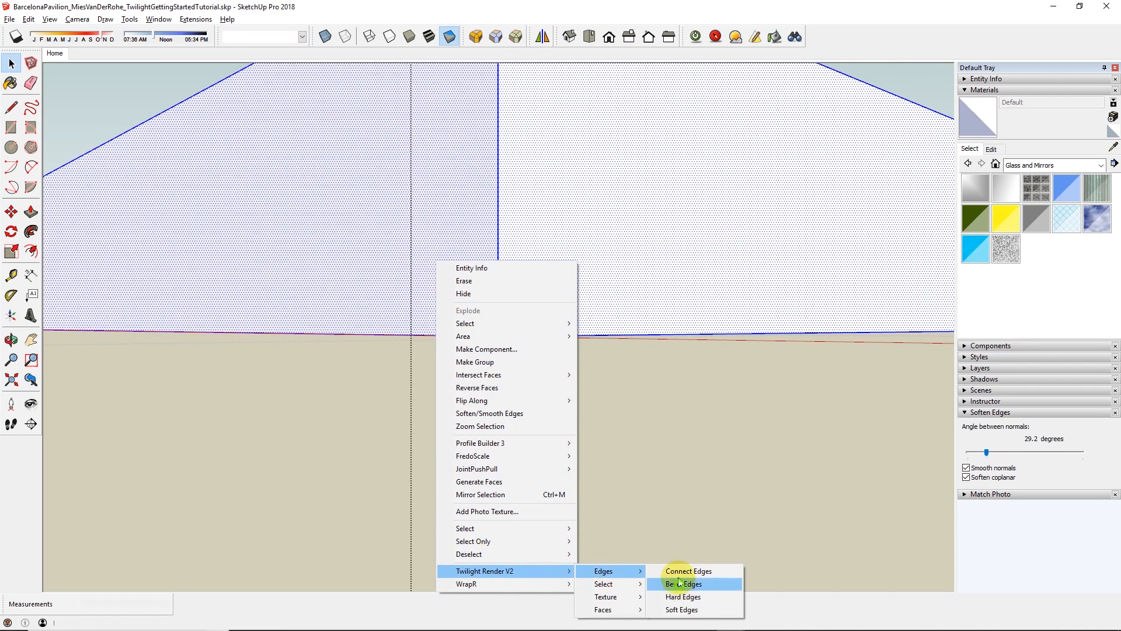
left_click(682, 584)
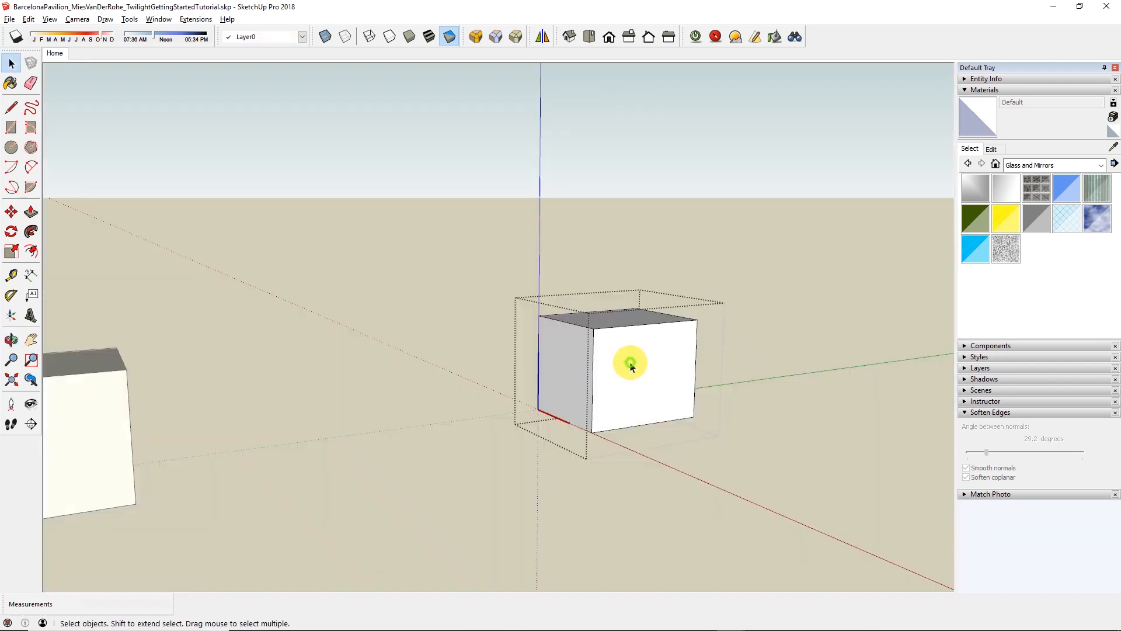
Apply Twilight Render V2 Bevel Edges to all edges of the small box
right_click(628, 365)
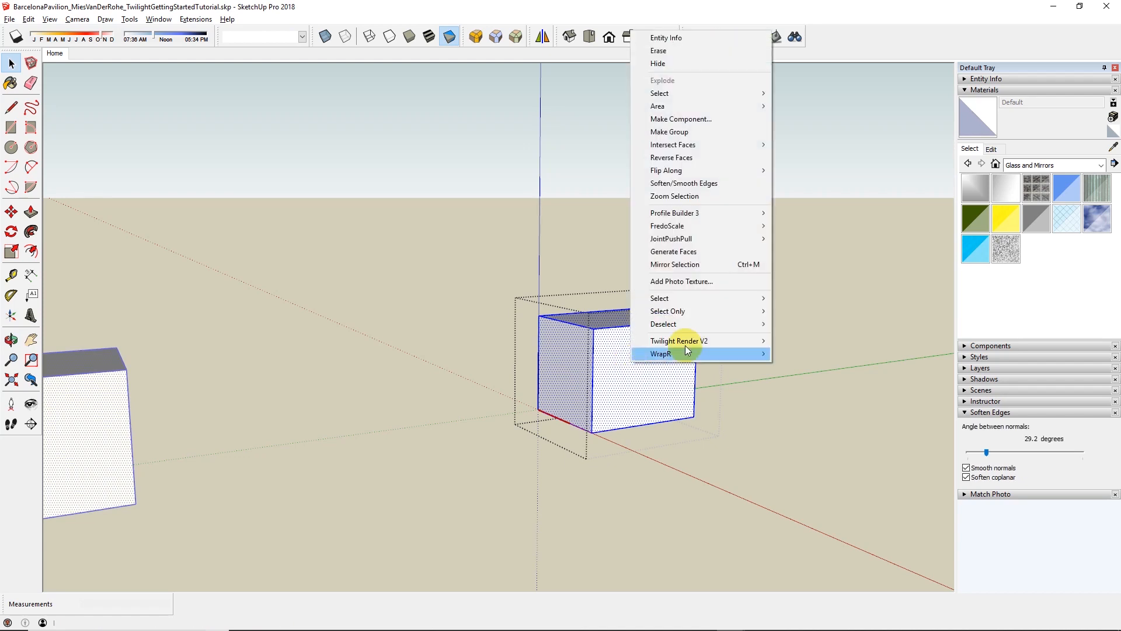
mouse_move(687, 341)
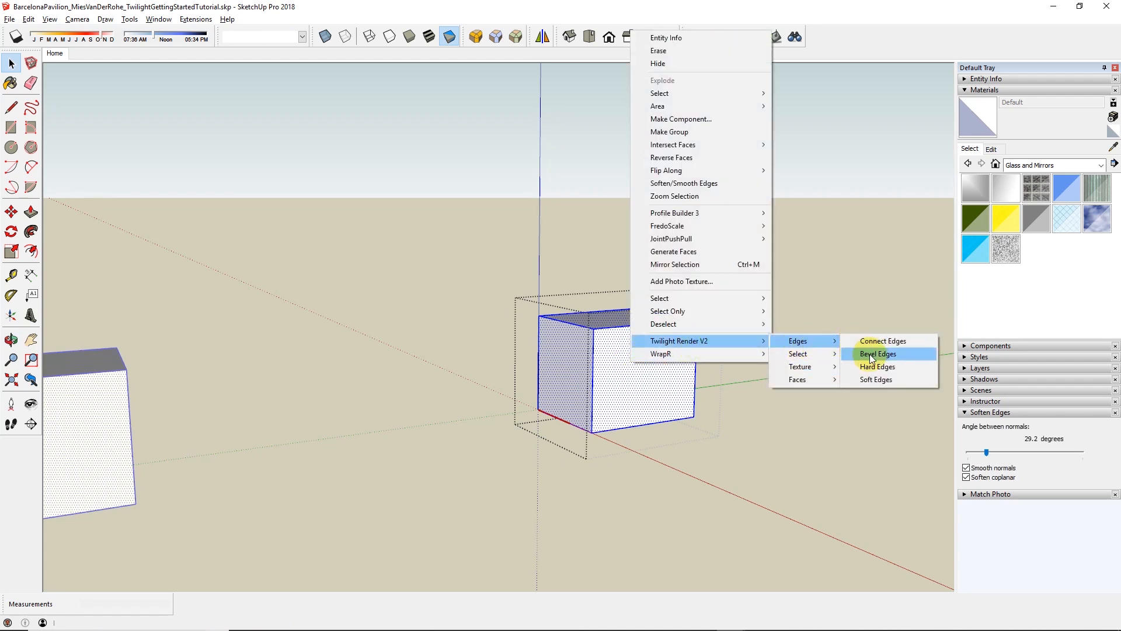
left_click(878, 353)
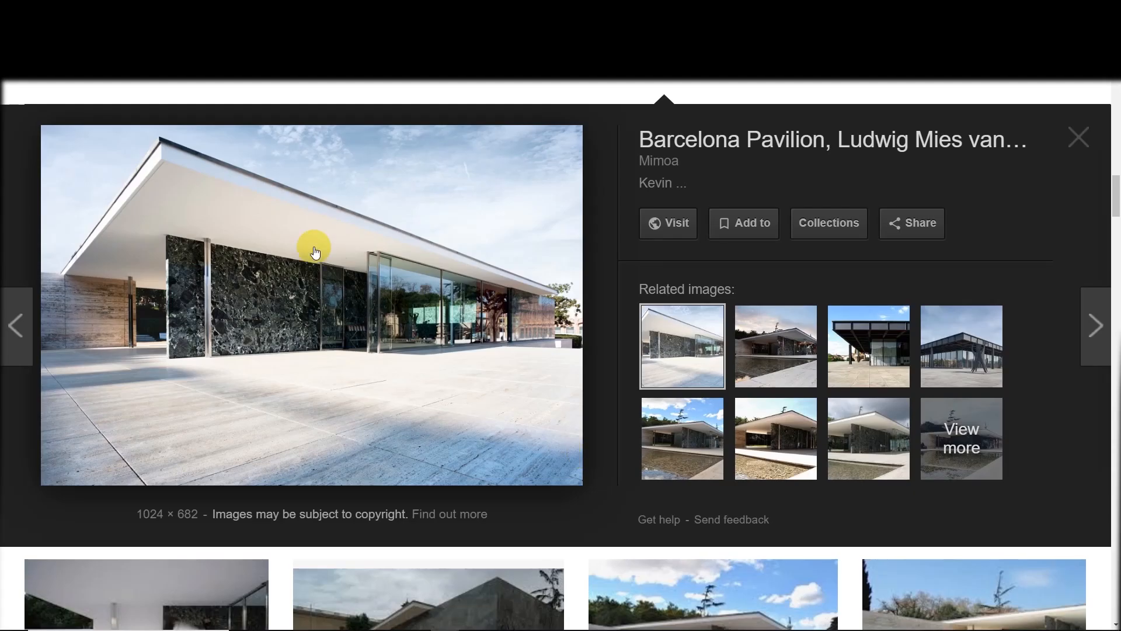
mouse_move(481, 382)
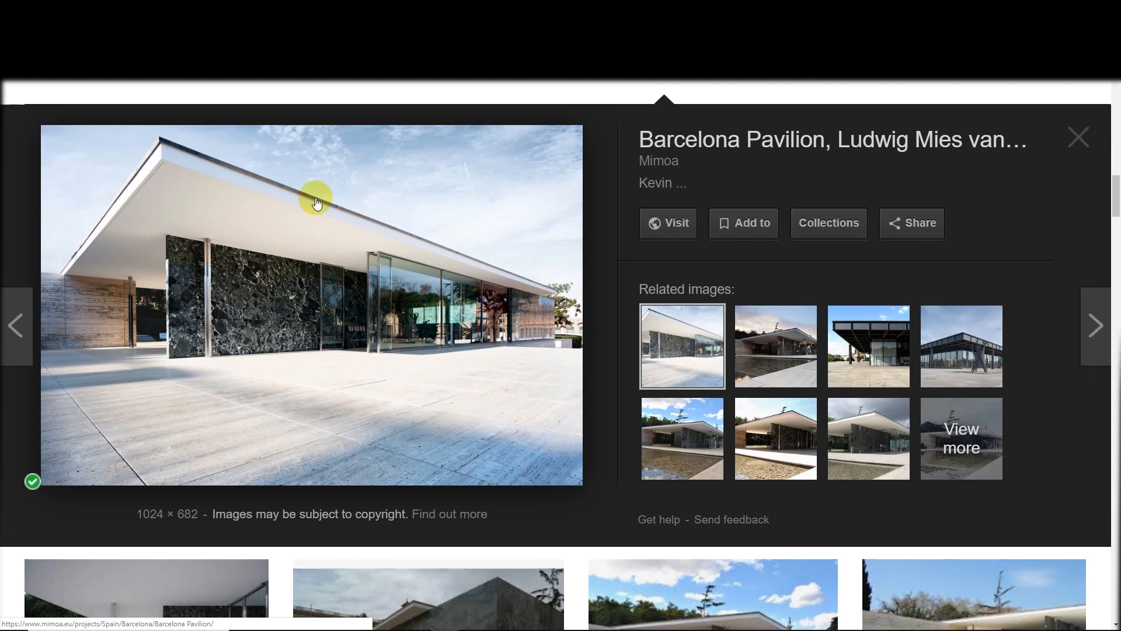
mouse_move(238, 317)
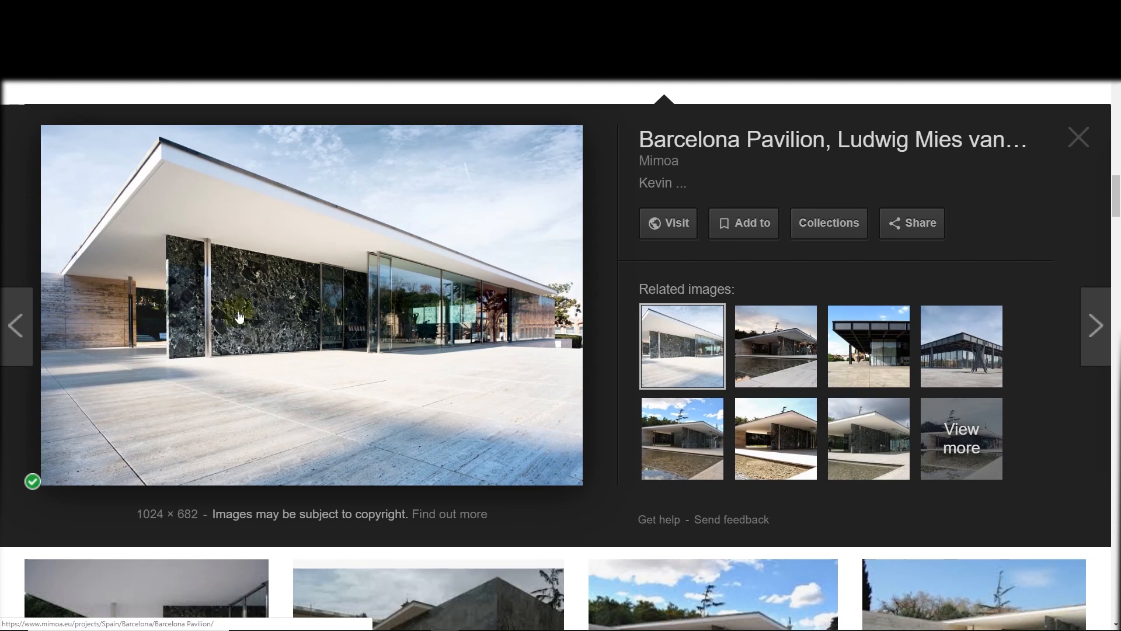
mouse_move(382, 267)
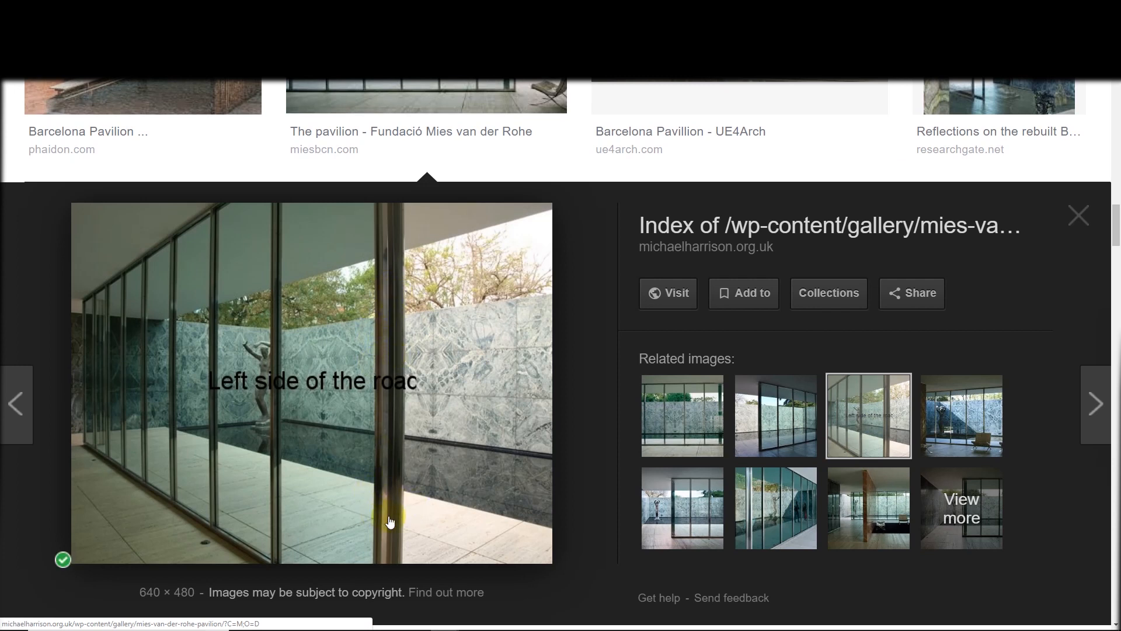
mouse_move(422, 438)
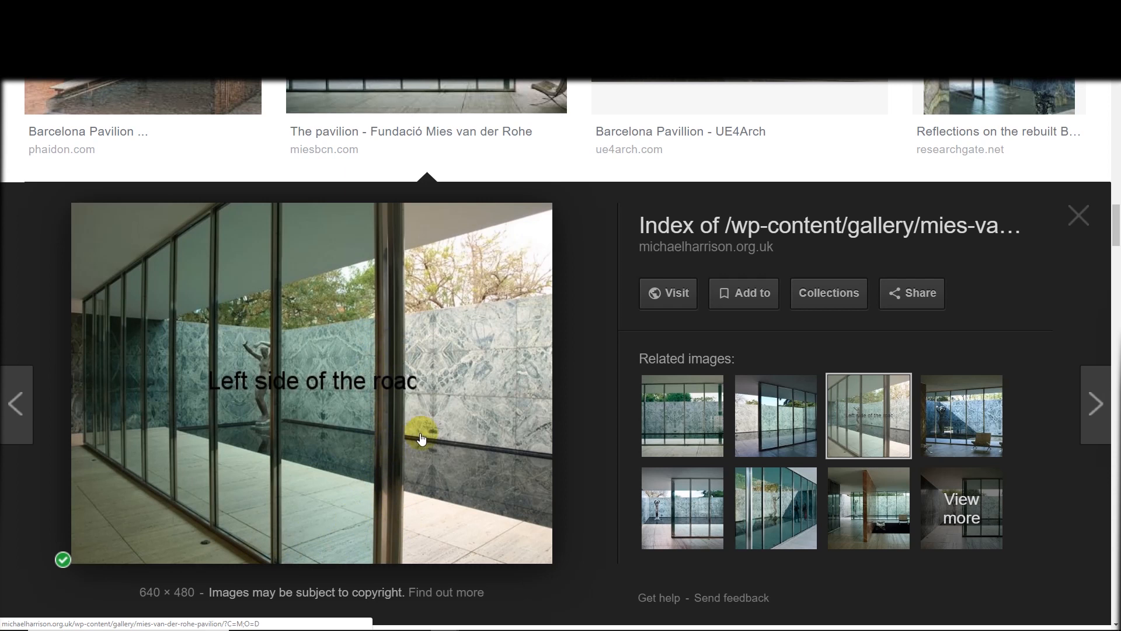
mouse_move(290, 355)
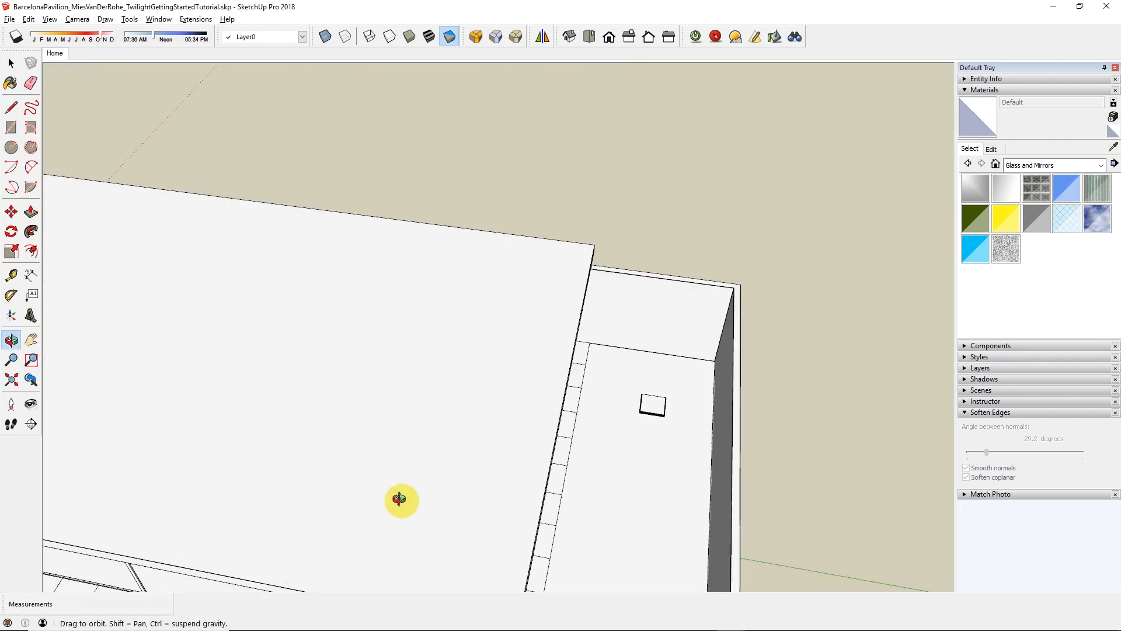
left_click_drag(401, 501, 421, 353)
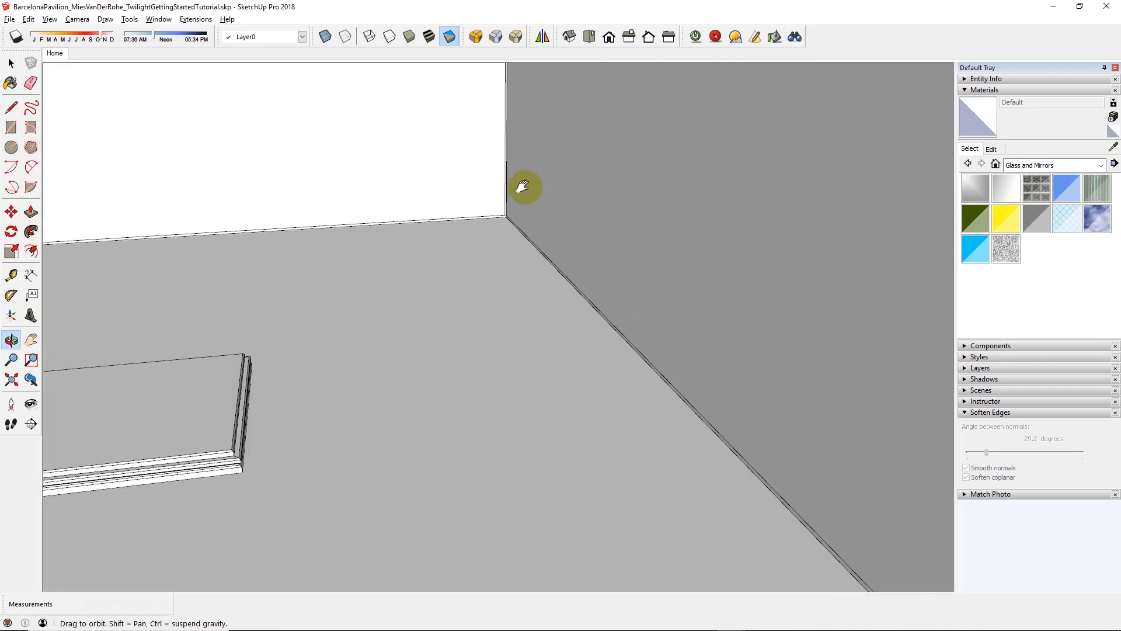
left_click_drag(526, 187, 347, 253)
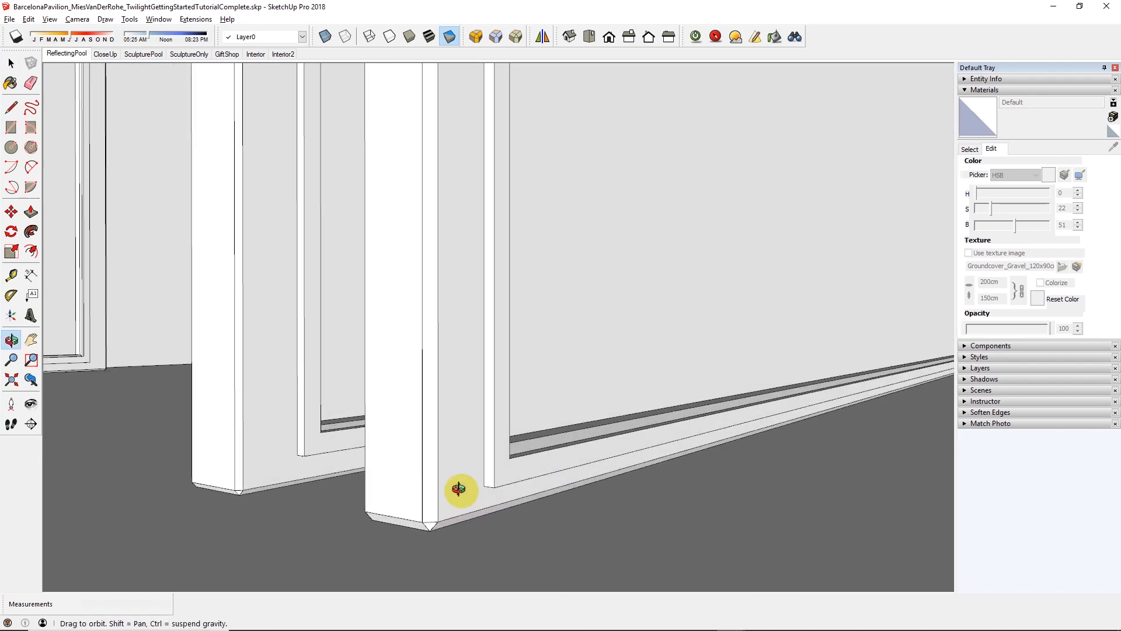
Orbit the column bases, then switch to the SculptureOnly and SculpturePool scene tabs
left_click_drag(462, 489, 635, 489)
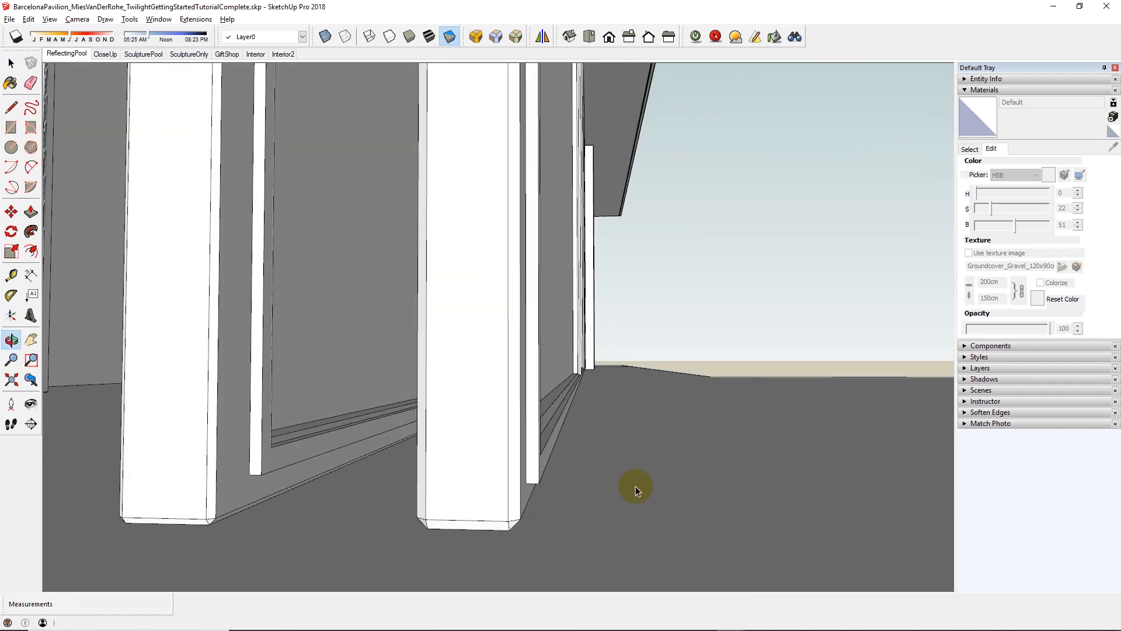
left_click(190, 70)
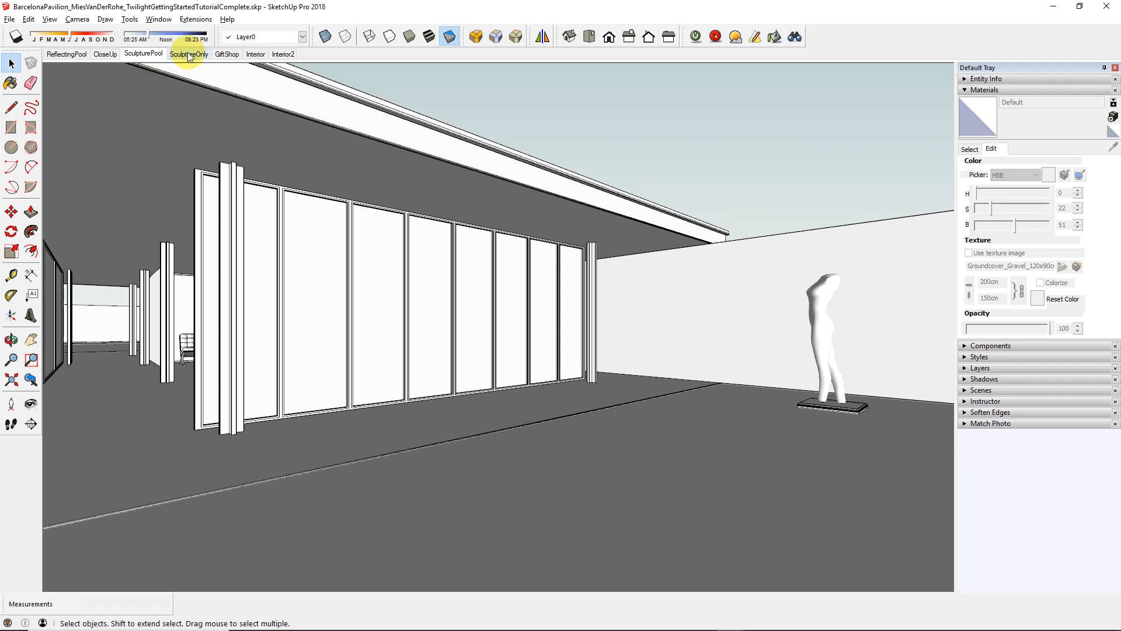
left_click(143, 53)
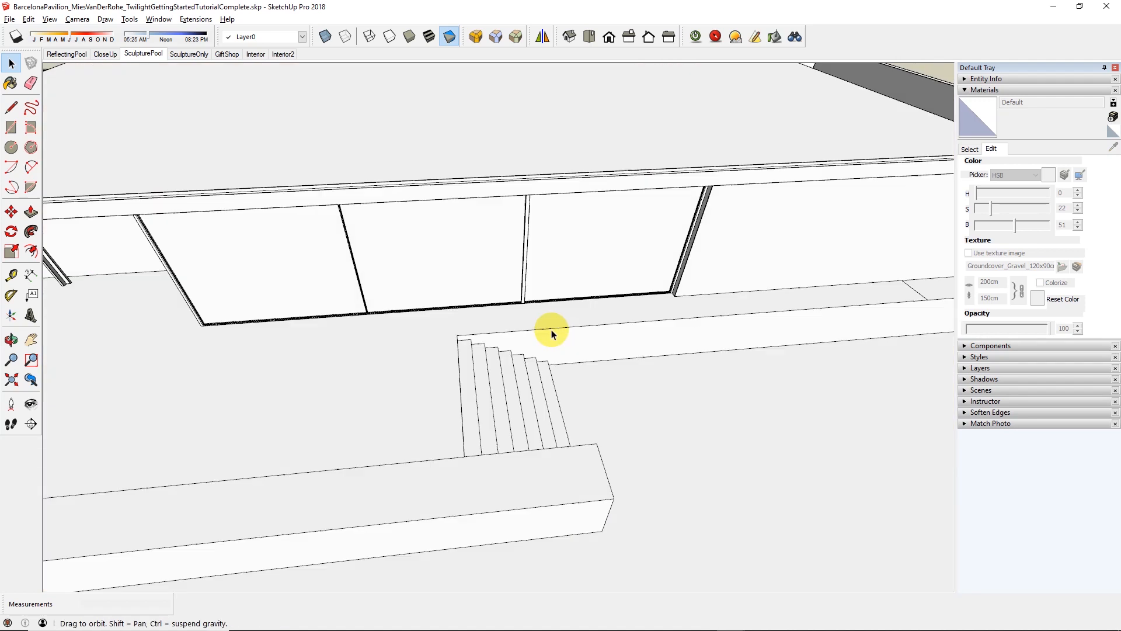
left_click(144, 53)
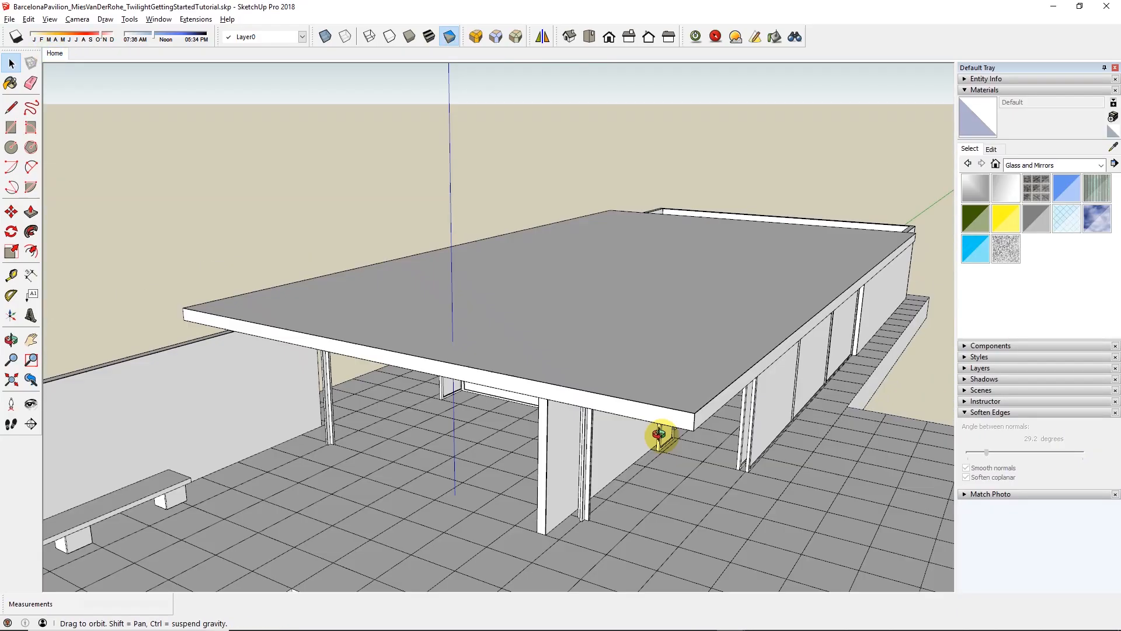
Orbit the pavilion to view the steps descending from the tiled terrace along the roofed wall
left_click_drag(657, 436, 375, 367)
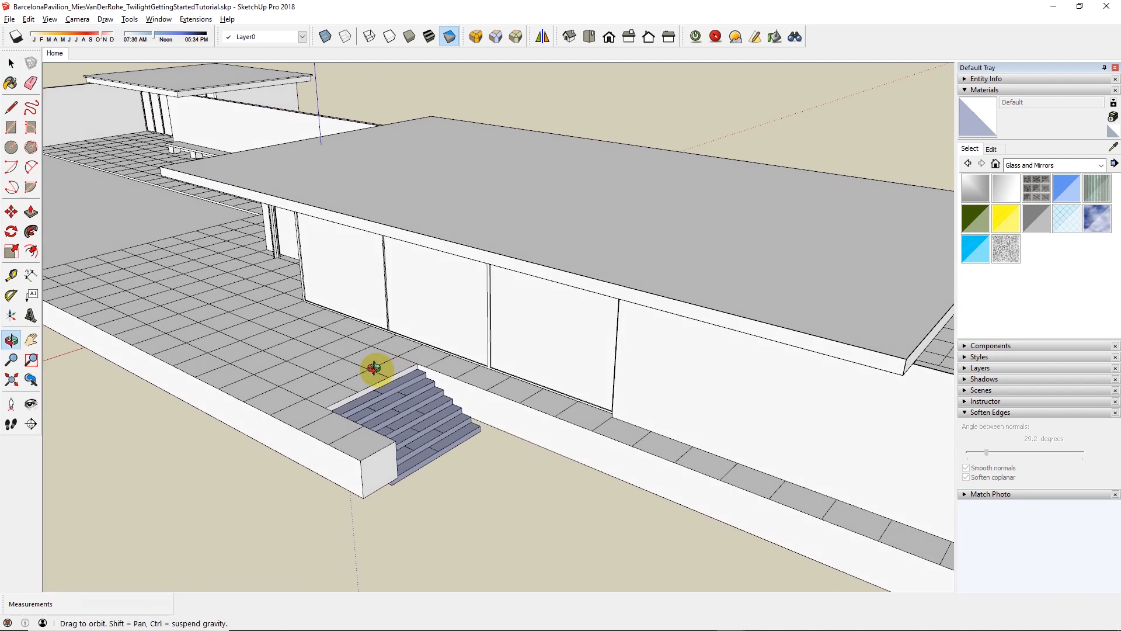